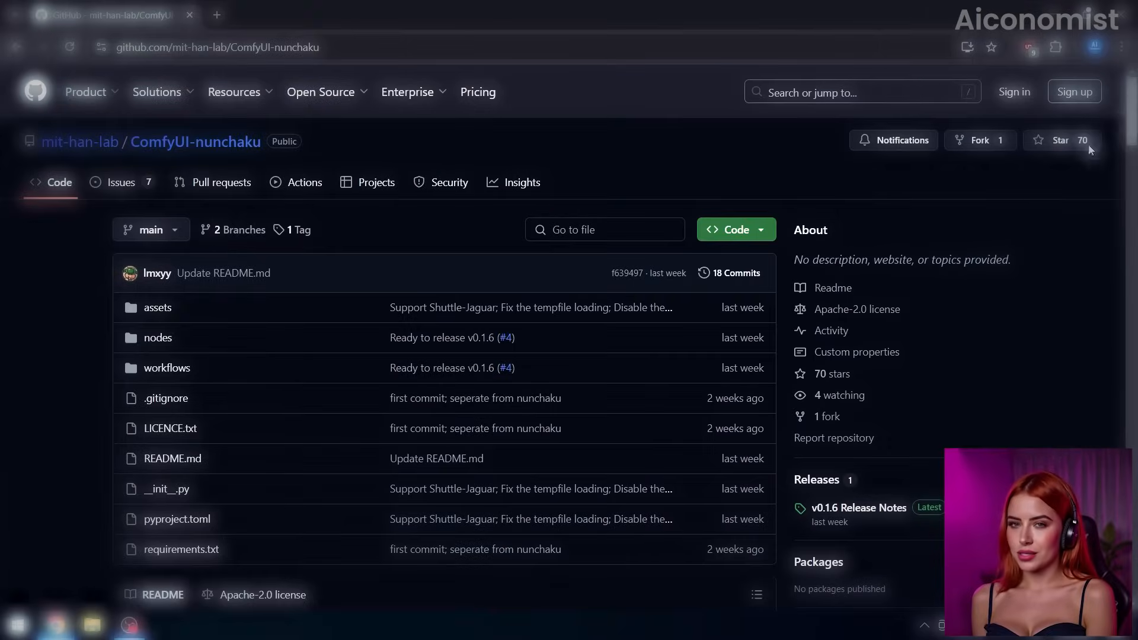
- Zoom into the Models Group to inspect the Nunchaku loader nodes
scroll(down, 3)
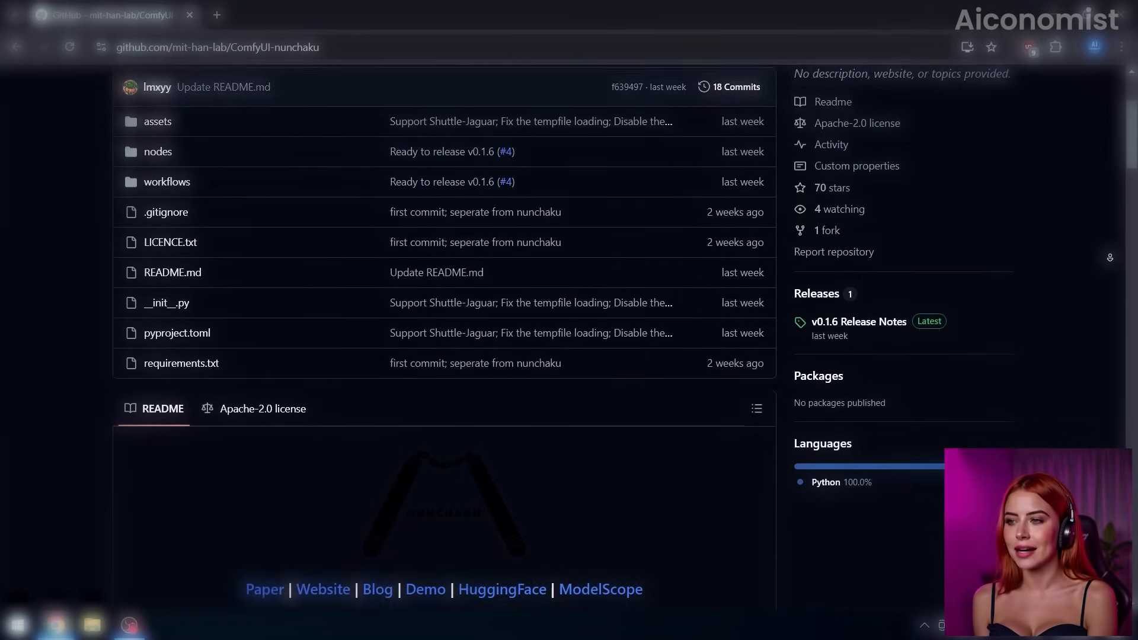
scroll(down, 3)
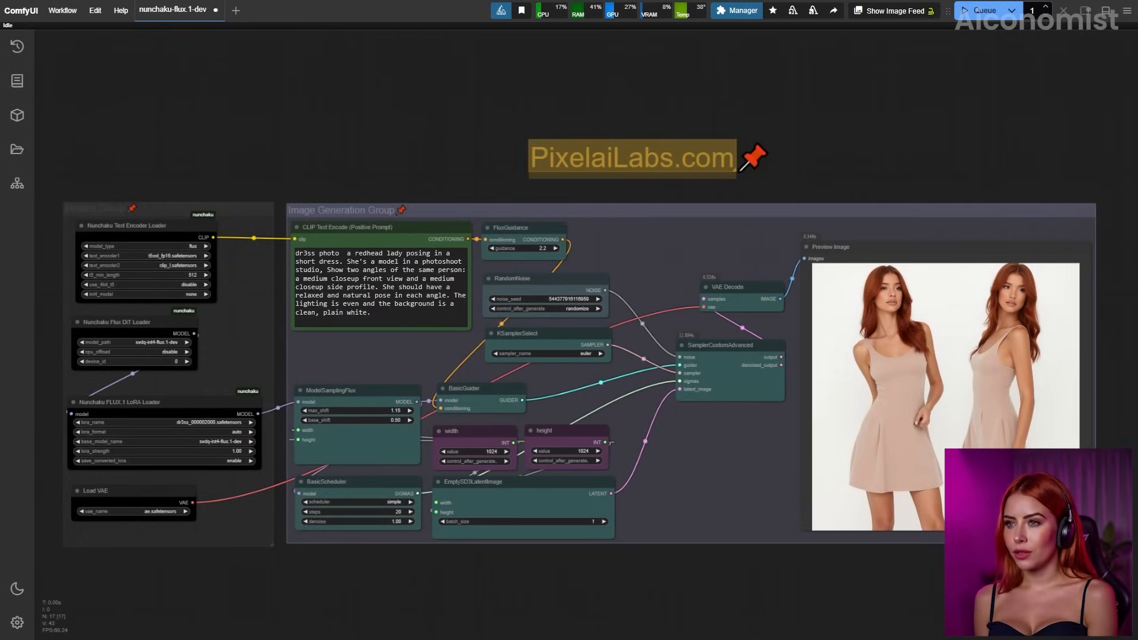
mouse_move(259, 480)
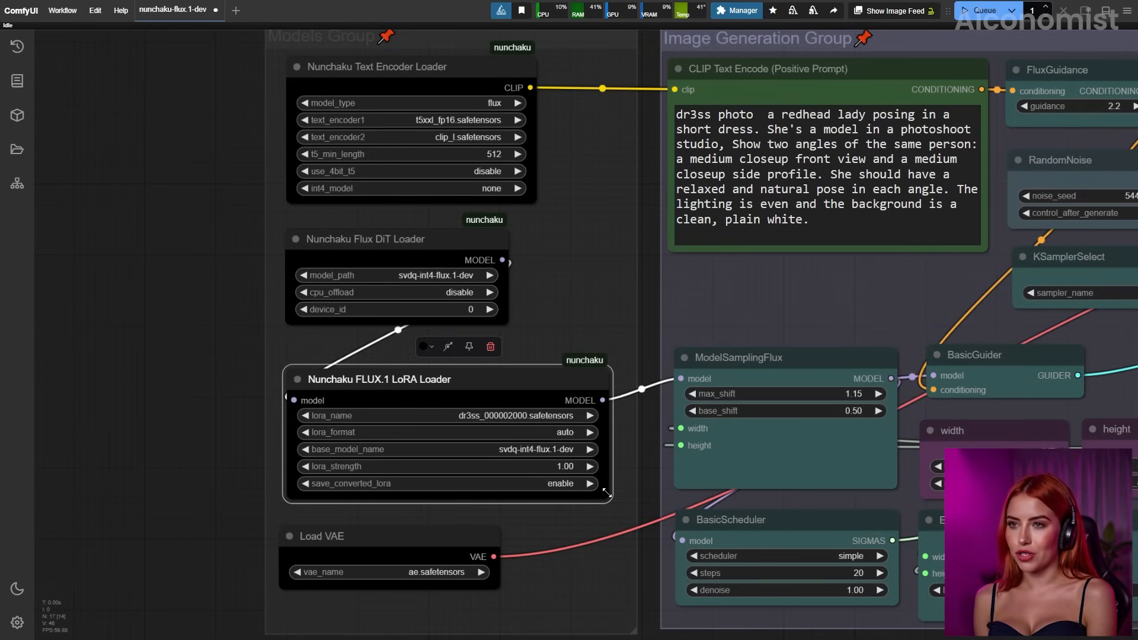
- Switch the Nunchaku FLUX.1 LoRA Loader to UltraRealPhoto.safetensors and queue a run
click(985, 11)
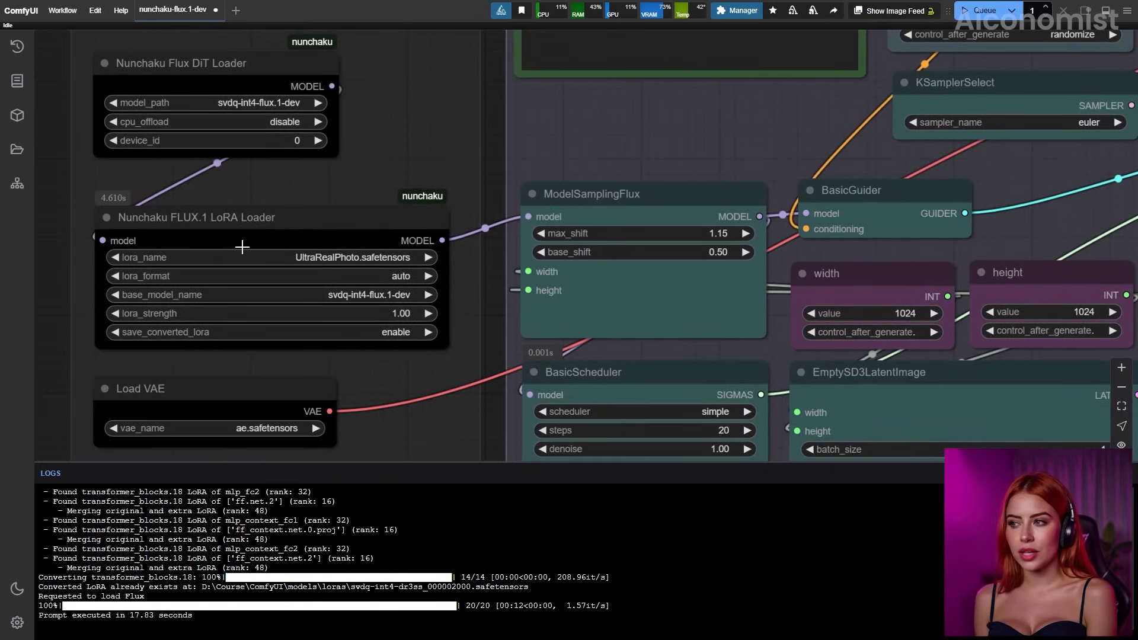
scroll(down, 3)
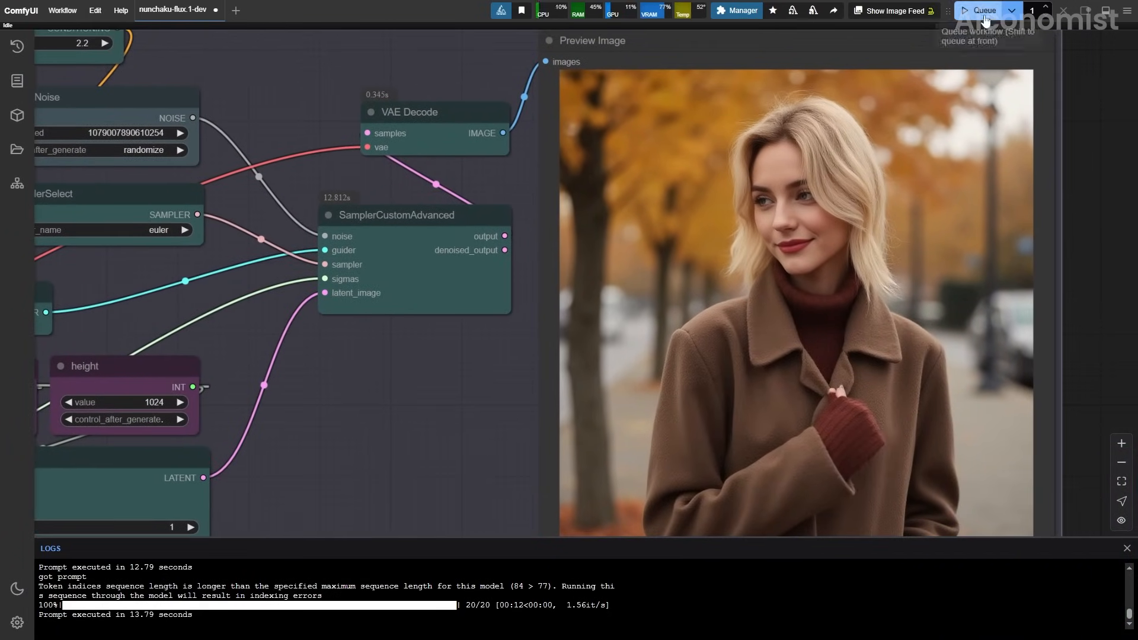
- Queue the workflow again to generate the blonde woman in a brown coat
click(981, 11)
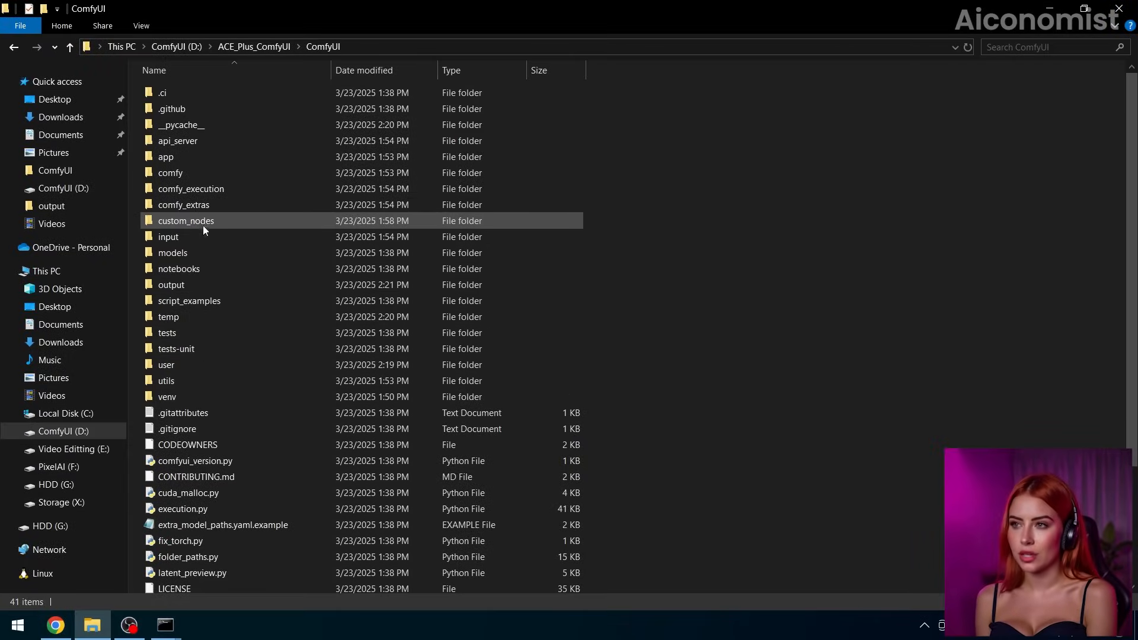
- Navigate into custom_nodes, then ComfyUI-nunchaku, then its workflows folder
double_click(186, 220)
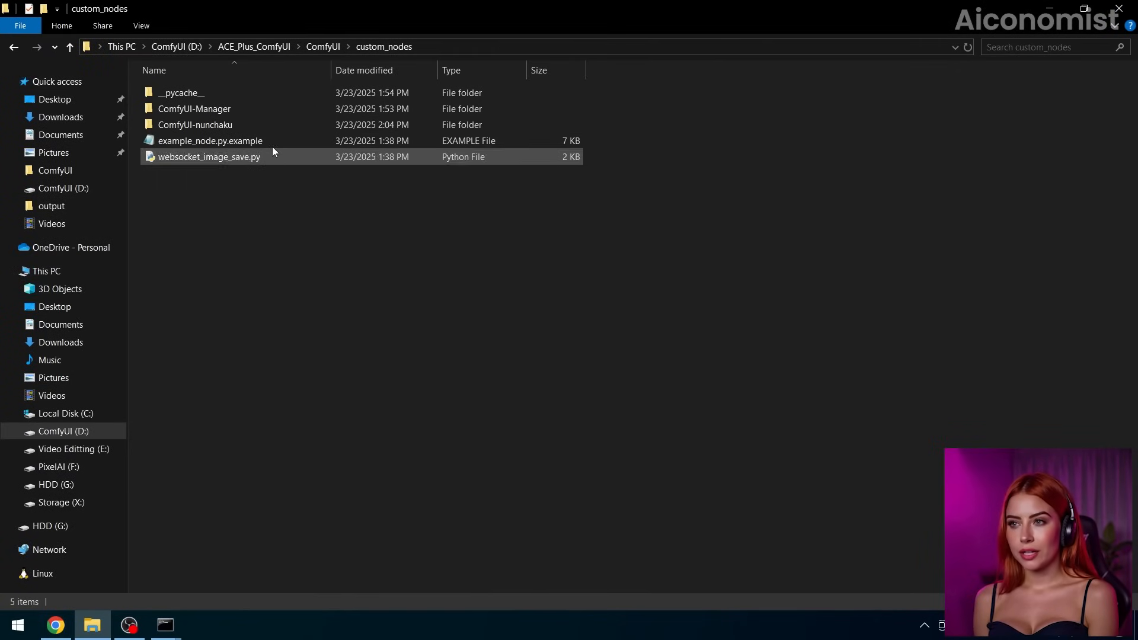
mouse_move(211, 125)
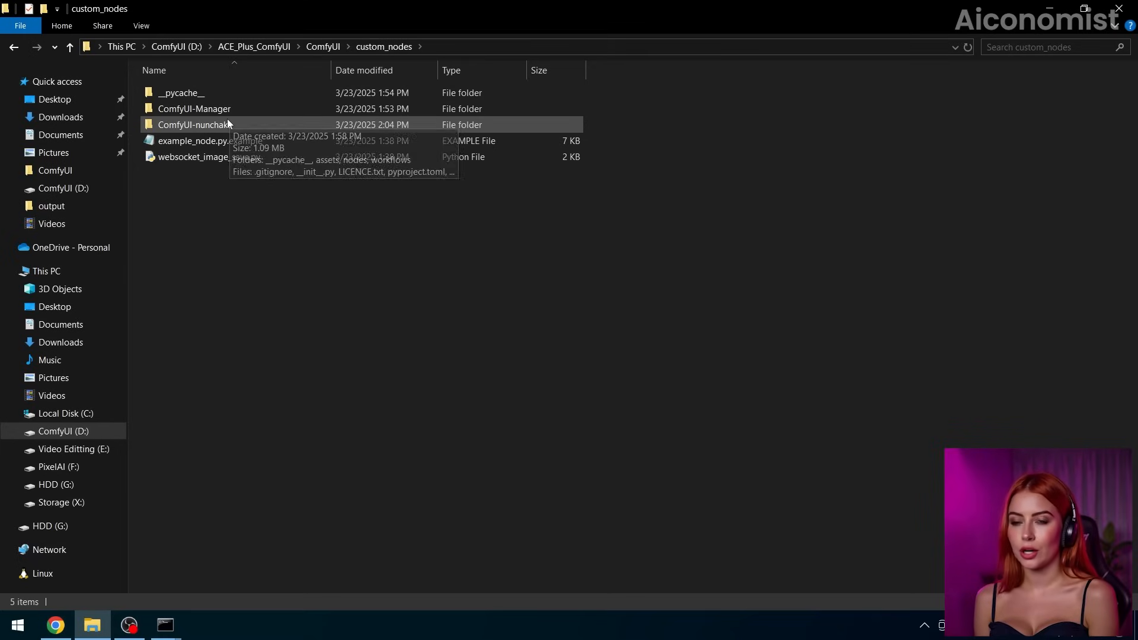
double_click(194, 124)
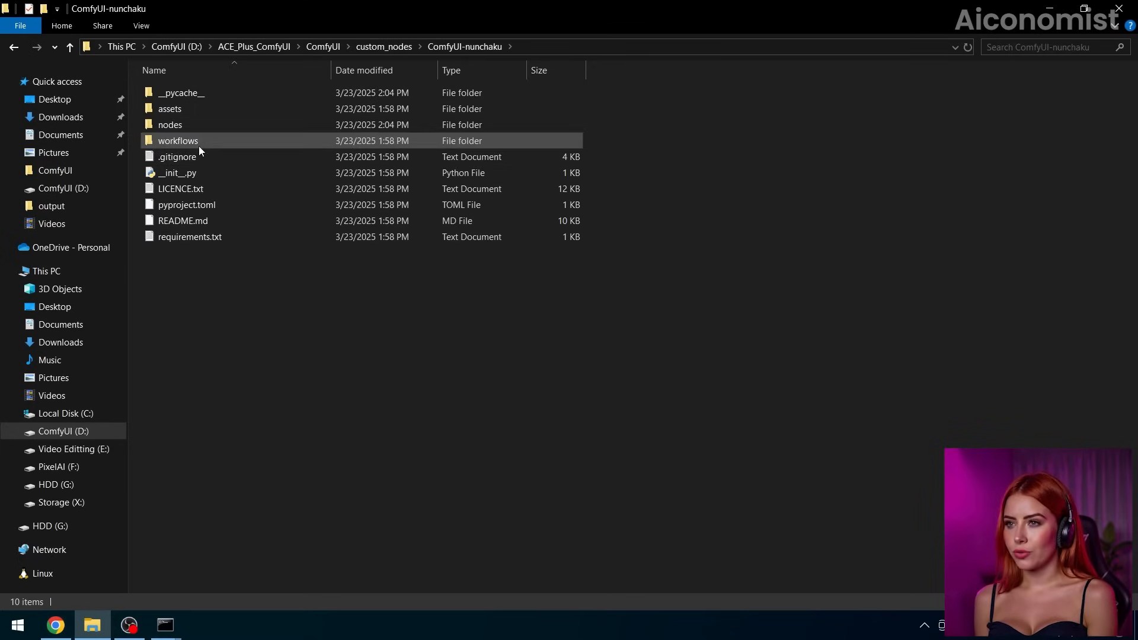
double_click(178, 140)
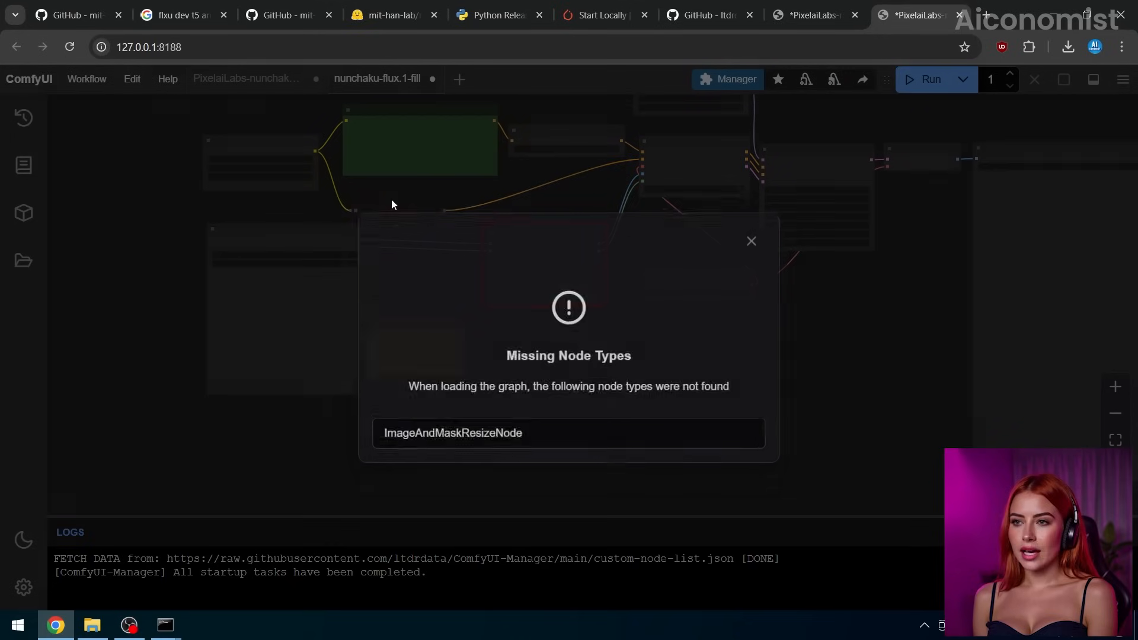
- Dismiss the Missing Node Types warning for the flux.1-fill workflow
click(751, 240)
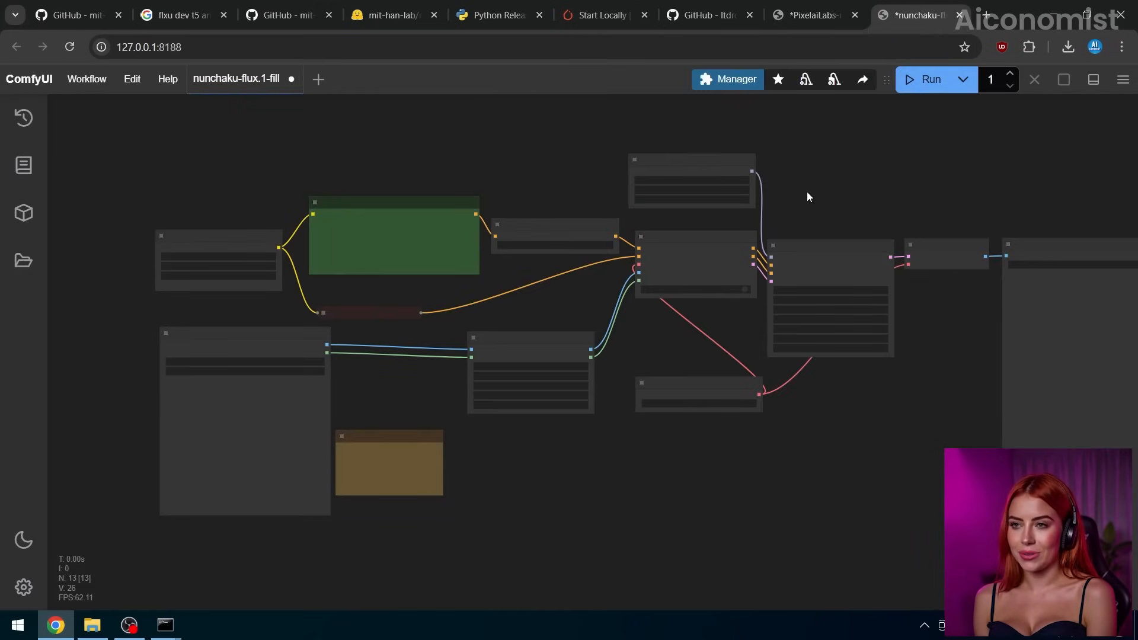
mouse_move(915, 129)
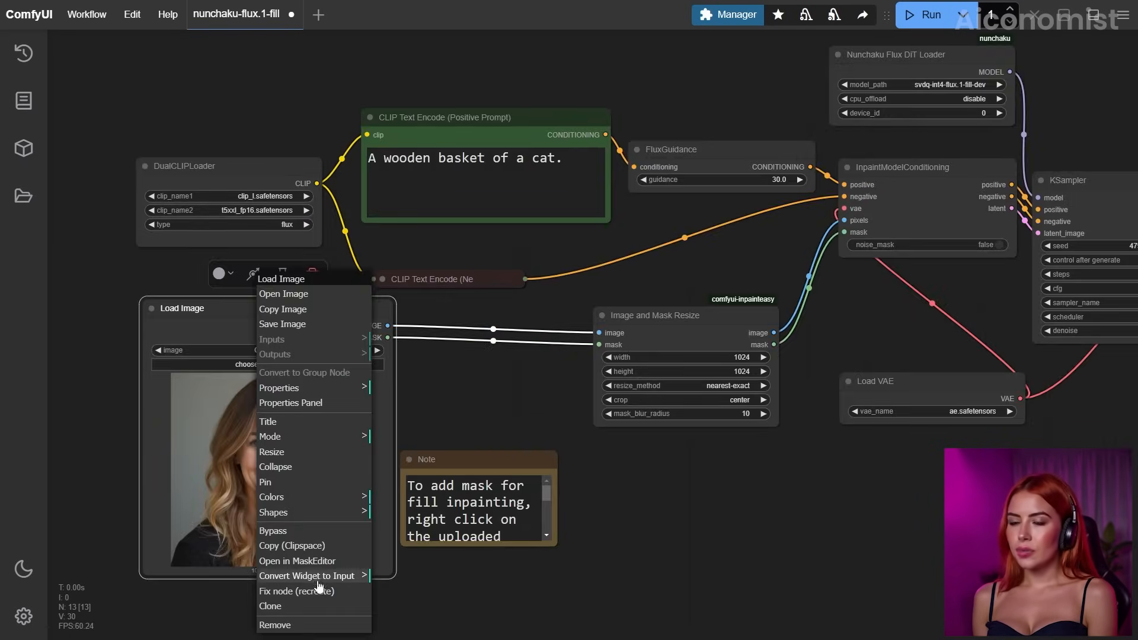
- Paint a mask over the woman's hair in MaskEditor, save it, and run the pink inpaint
click(296, 561)
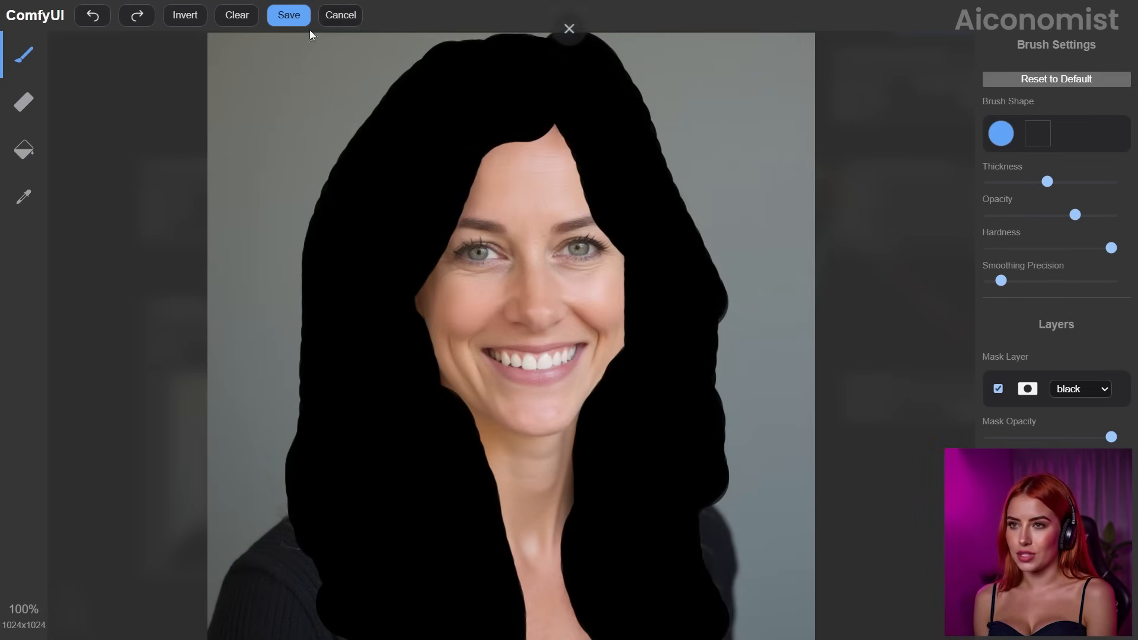
click(288, 14)
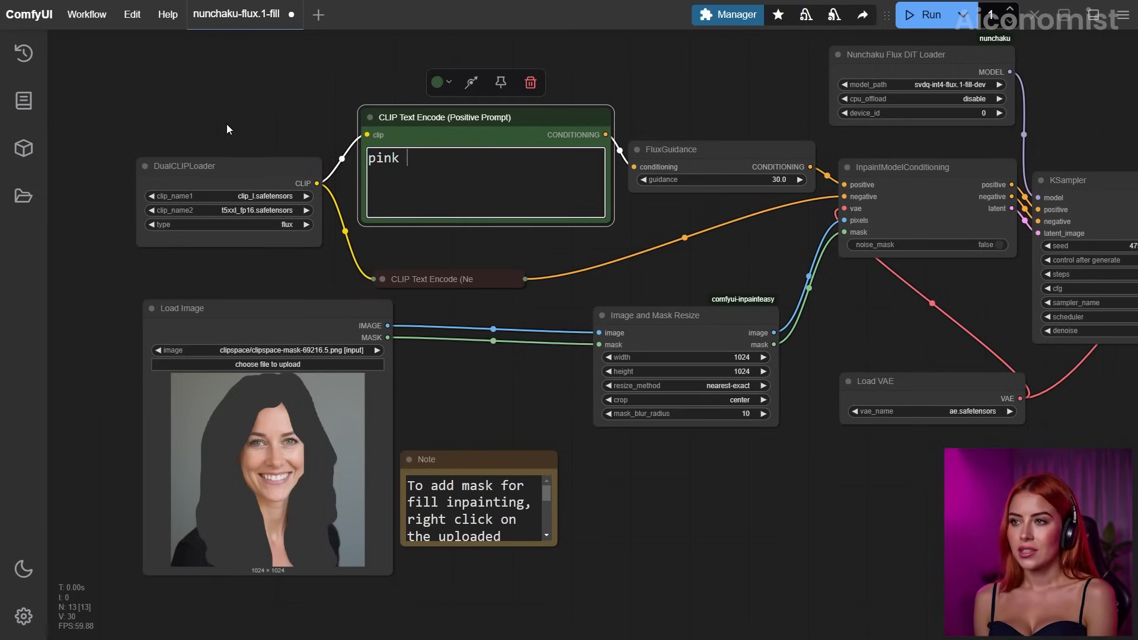
click(929, 14)
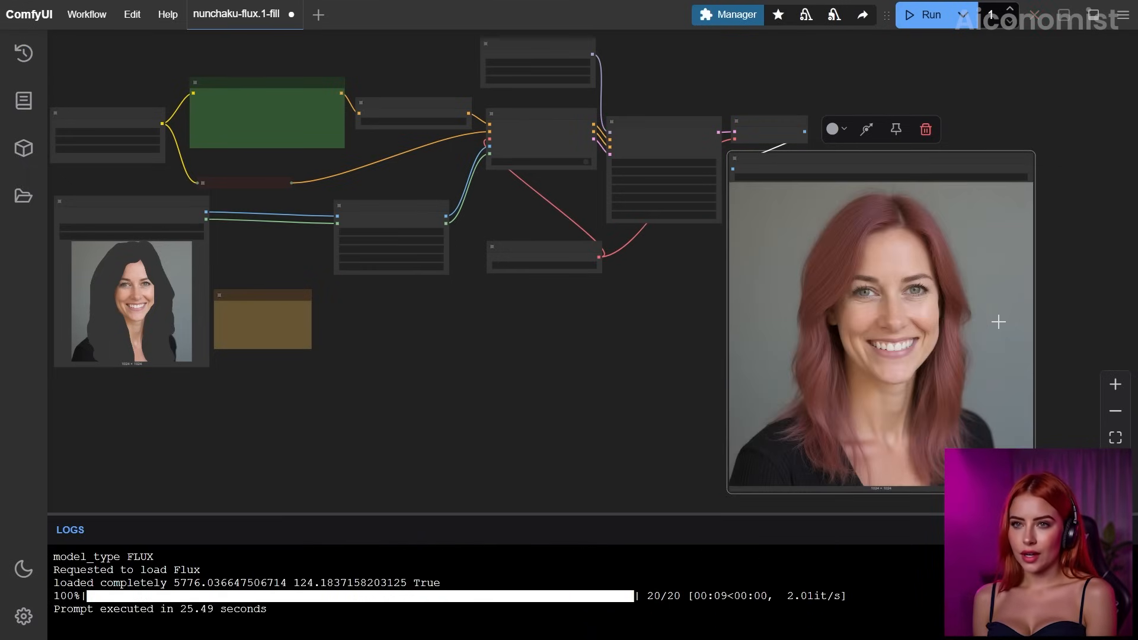
mouse_move(235, 90)
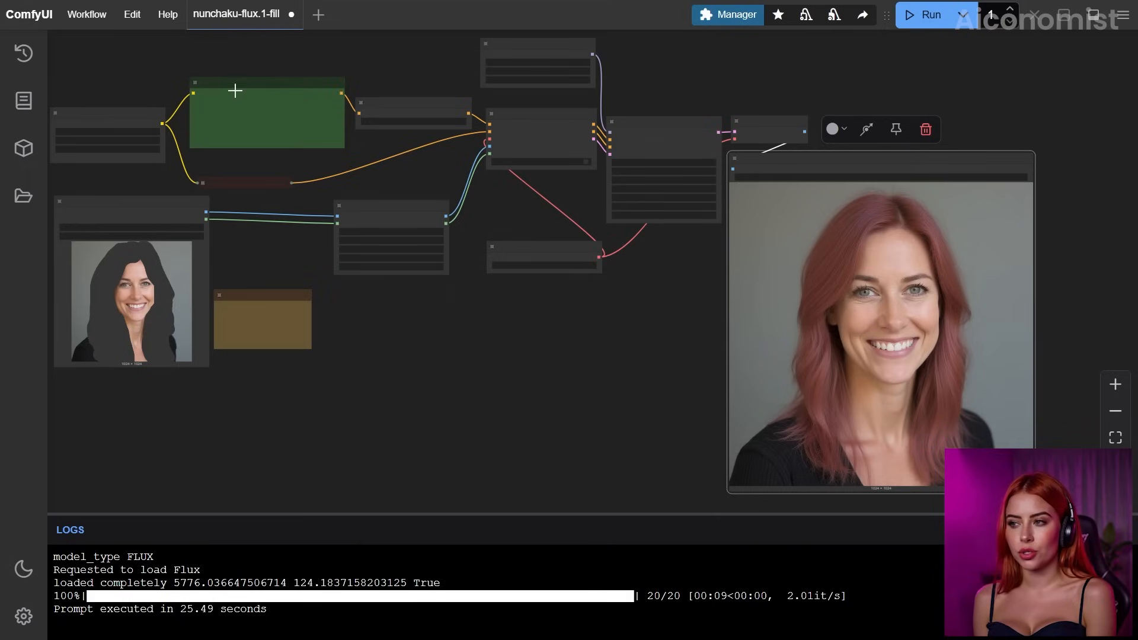
mouse_move(419, 140)
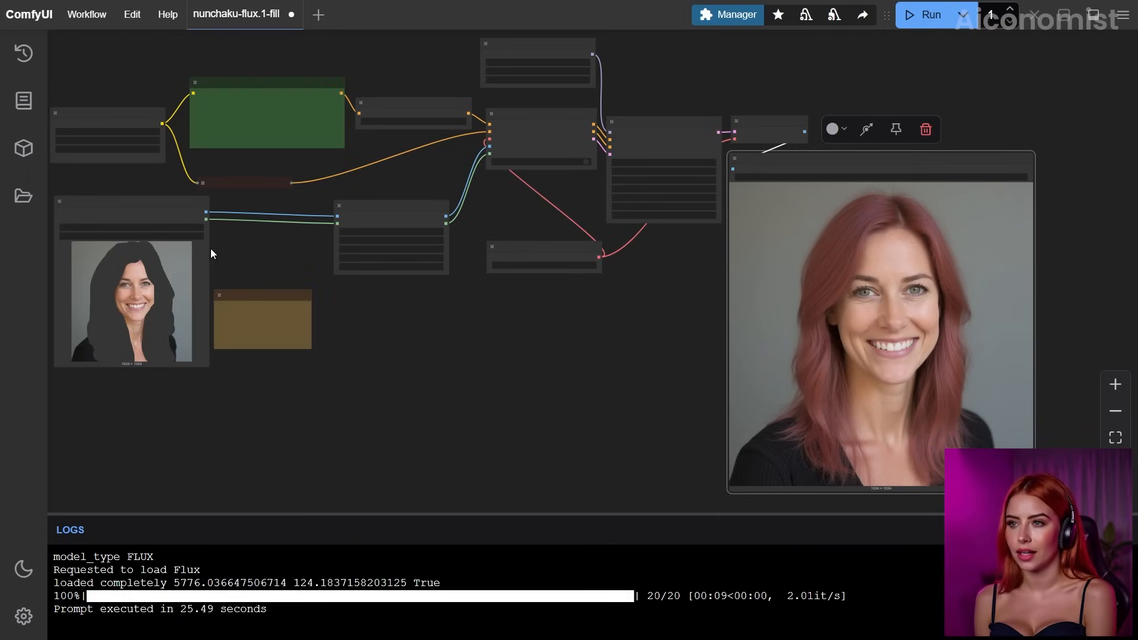
mouse_move(915, 72)
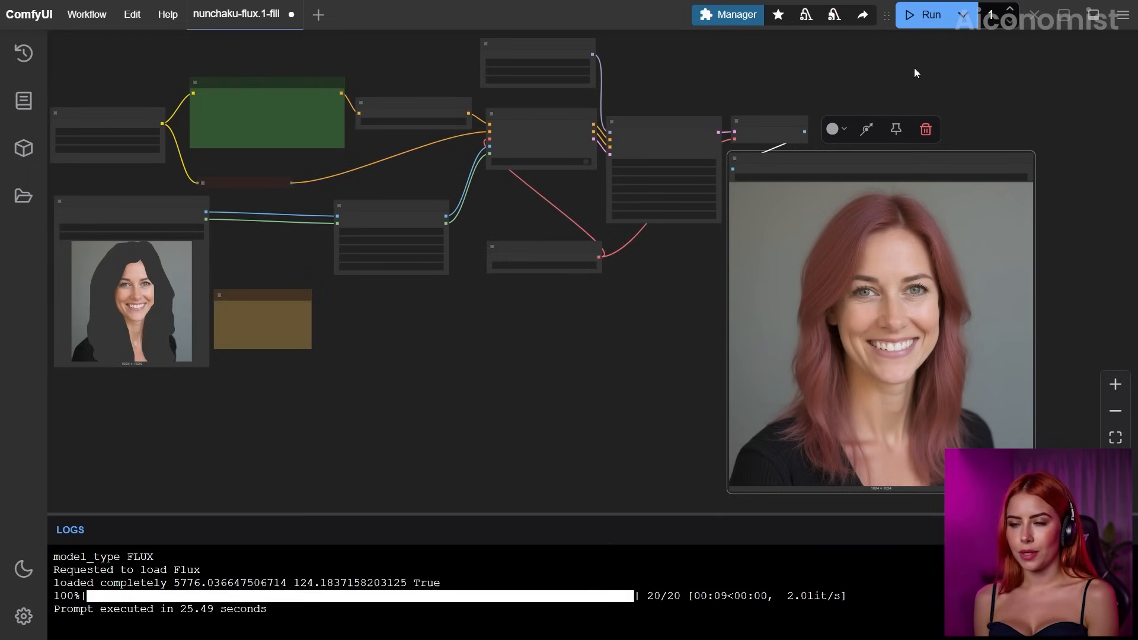
- Run the pink-hair inpainting workflow a second time
click(929, 14)
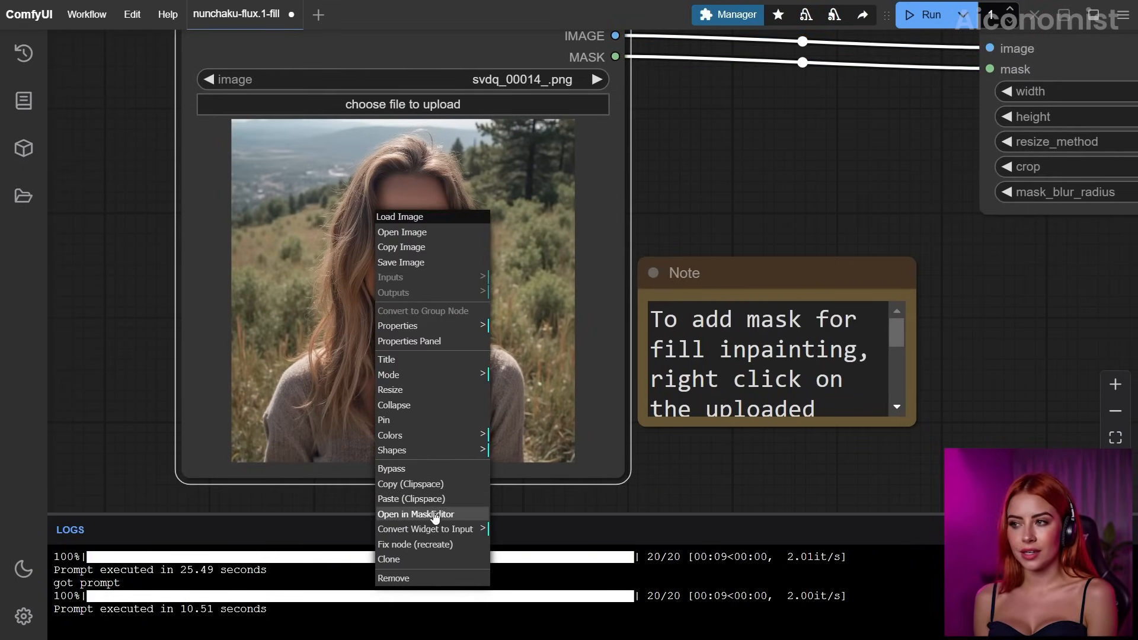
- Mask the hillside woman's eyes in MaskEditor and save the mask
click(416, 513)
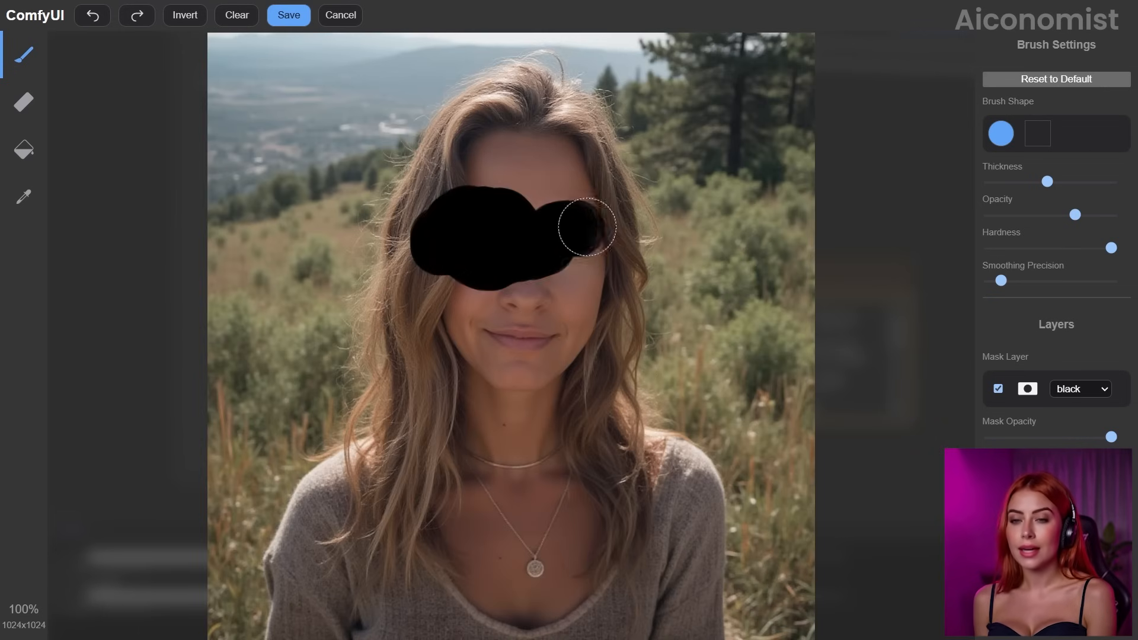
click(288, 15)
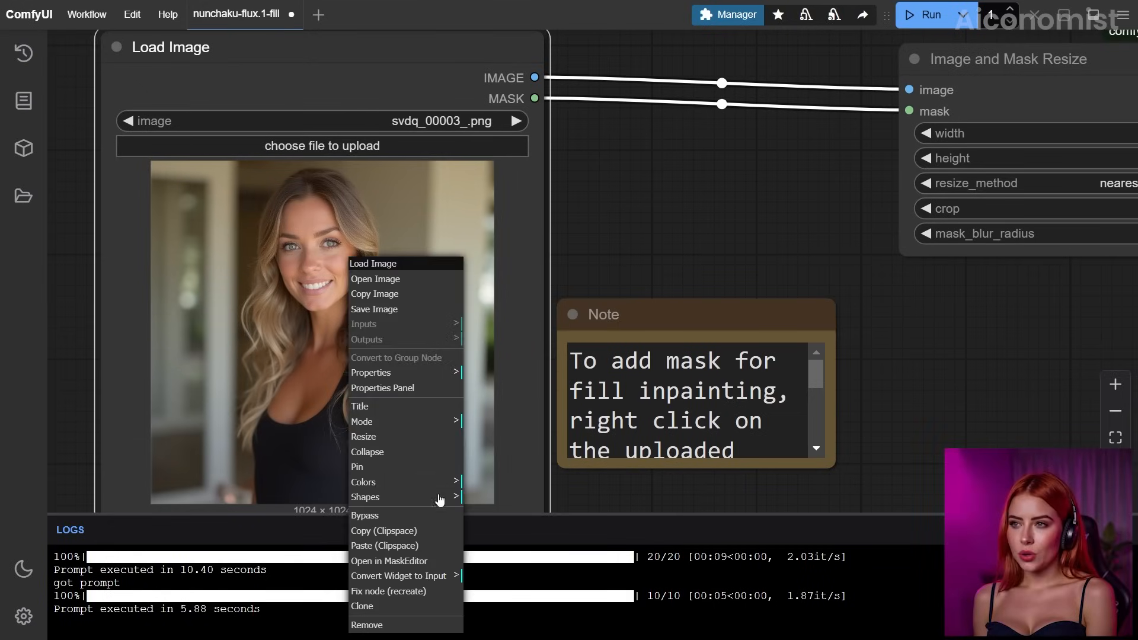
- Run the workflow, then add an ImageCompositeMasked node via the 'imagecompo' search
click(389, 560)
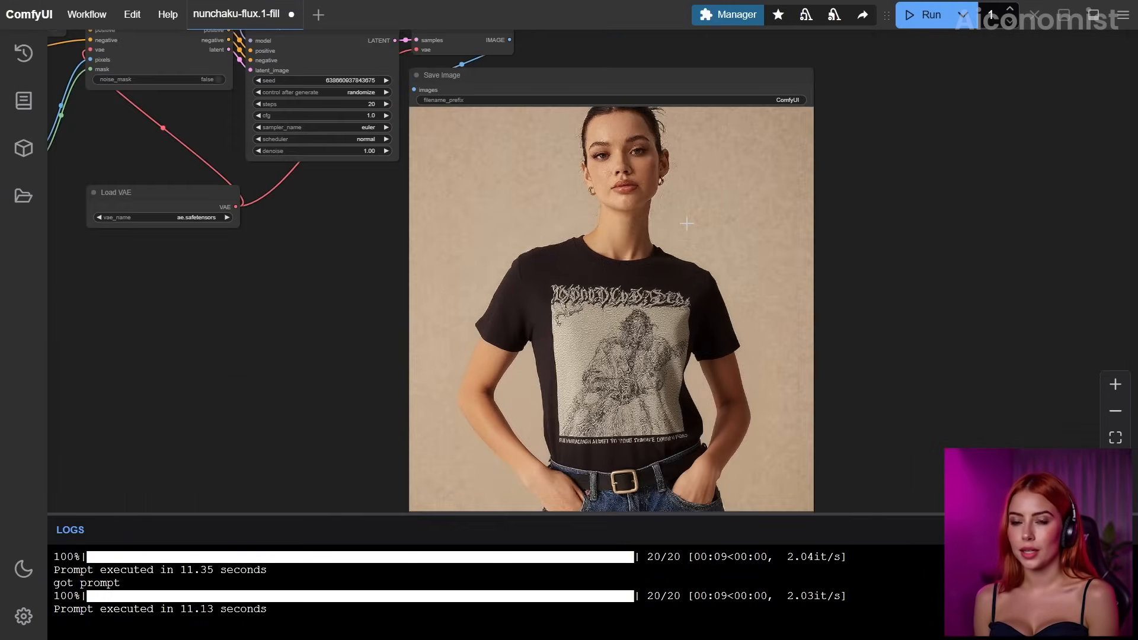
text(imagecompo)
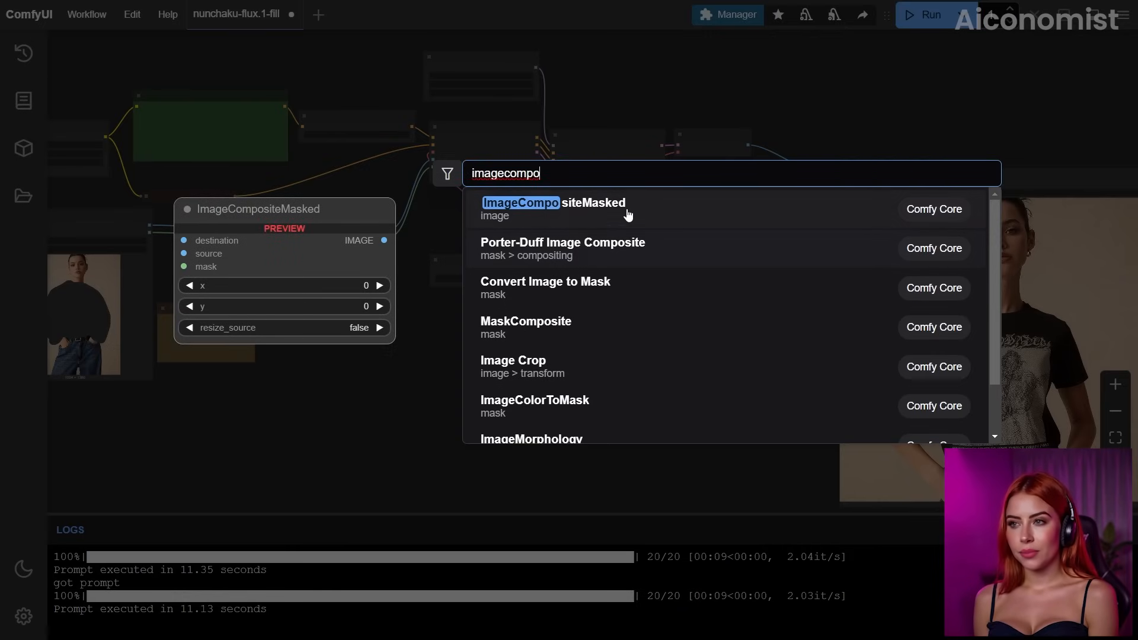
click(554, 202)
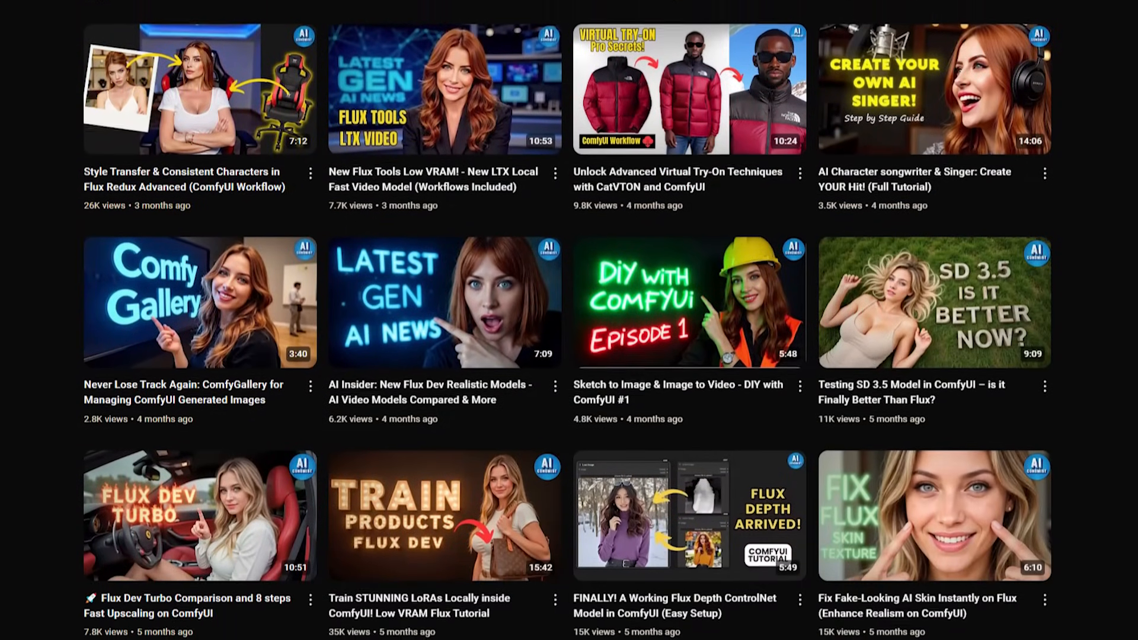
scroll(down, 3)
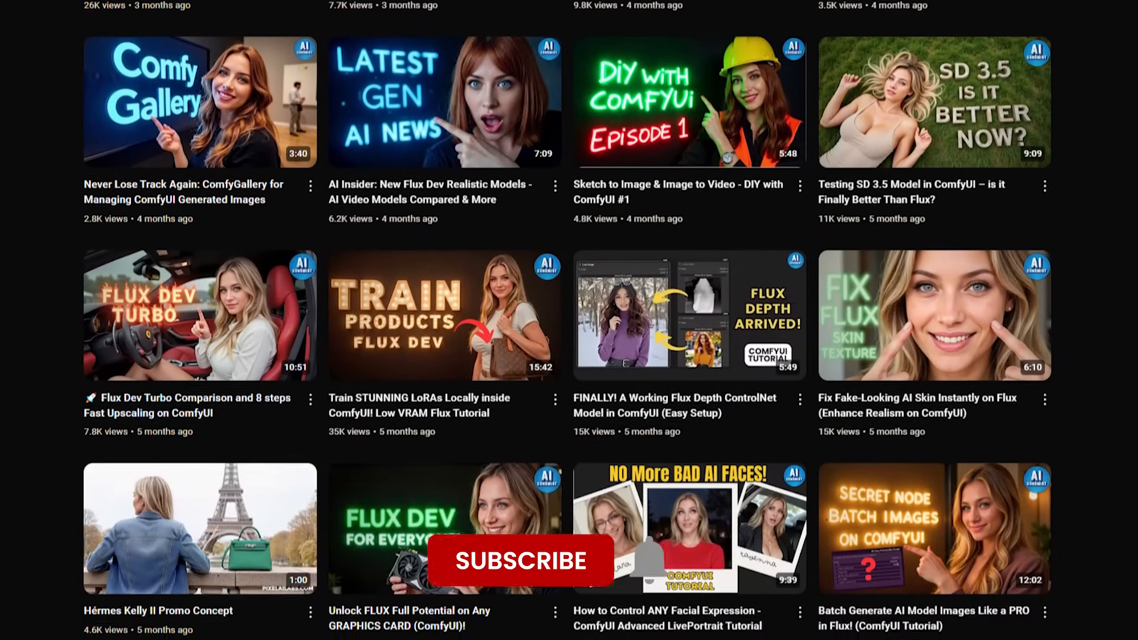
scroll(down, 3)
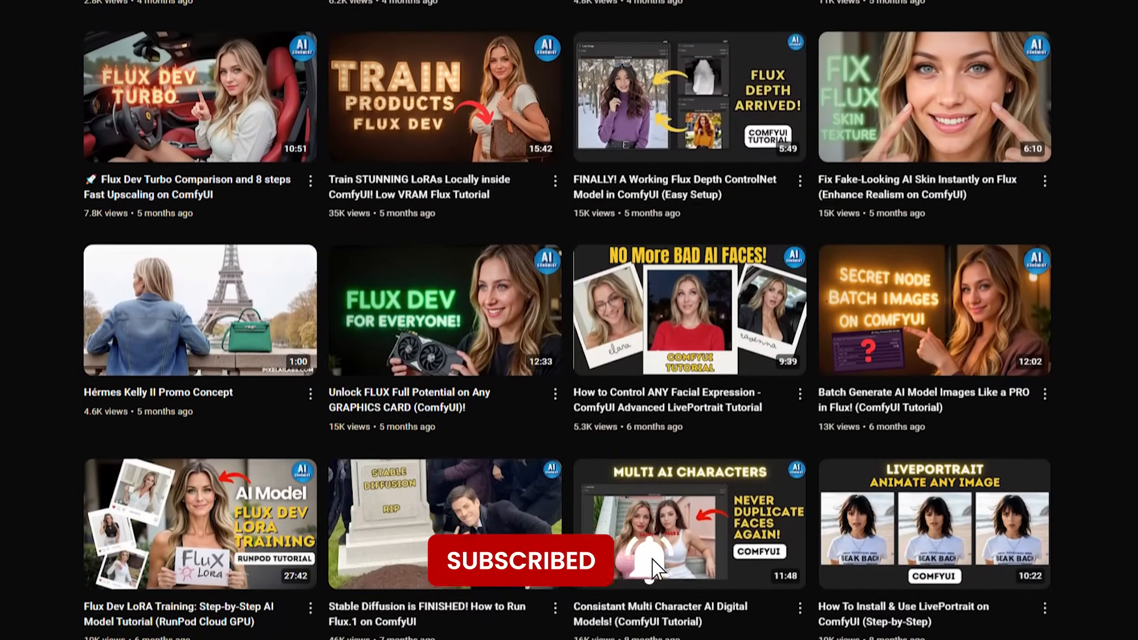
click(791, 29)
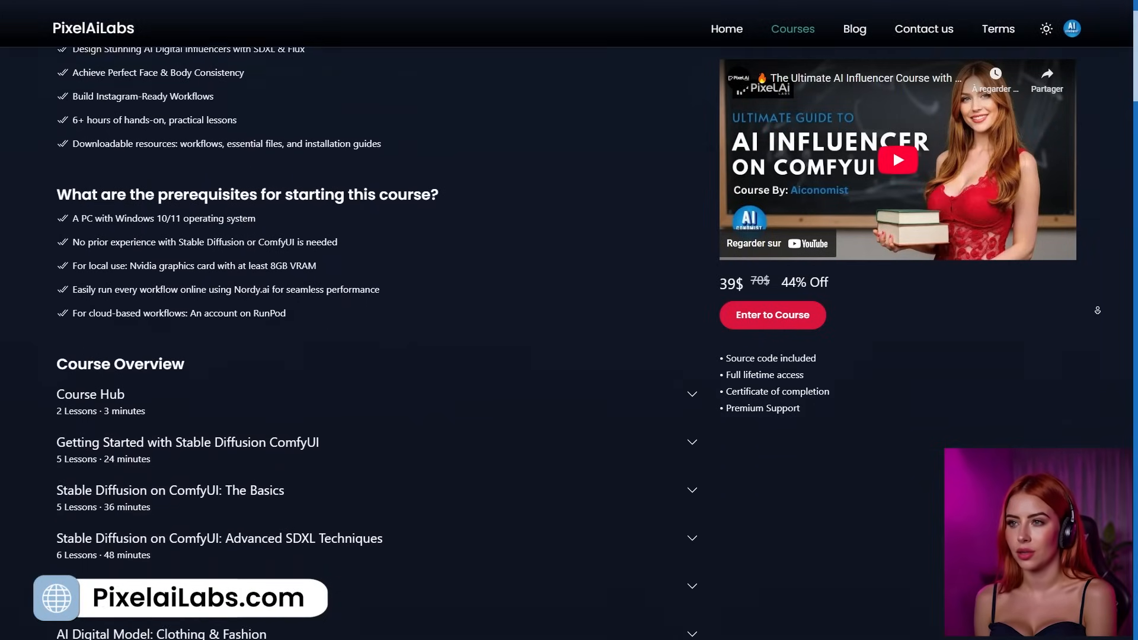
- Scroll the course page past Course Overview and Details to the Virtual Try On lesson
scroll(down, 3)
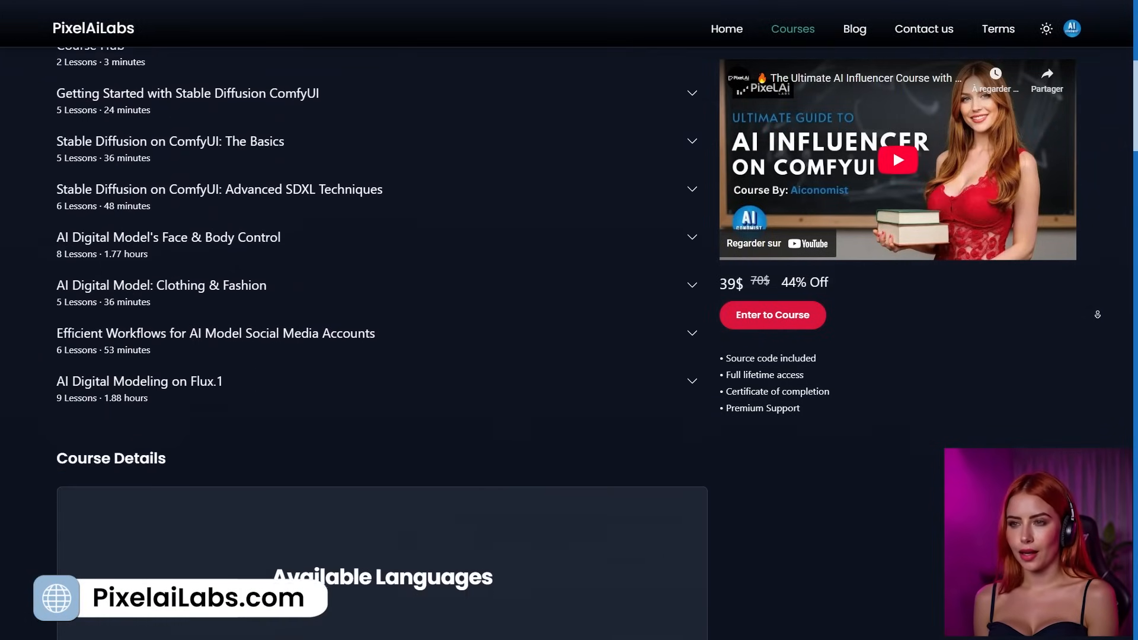
scroll(down, 3)
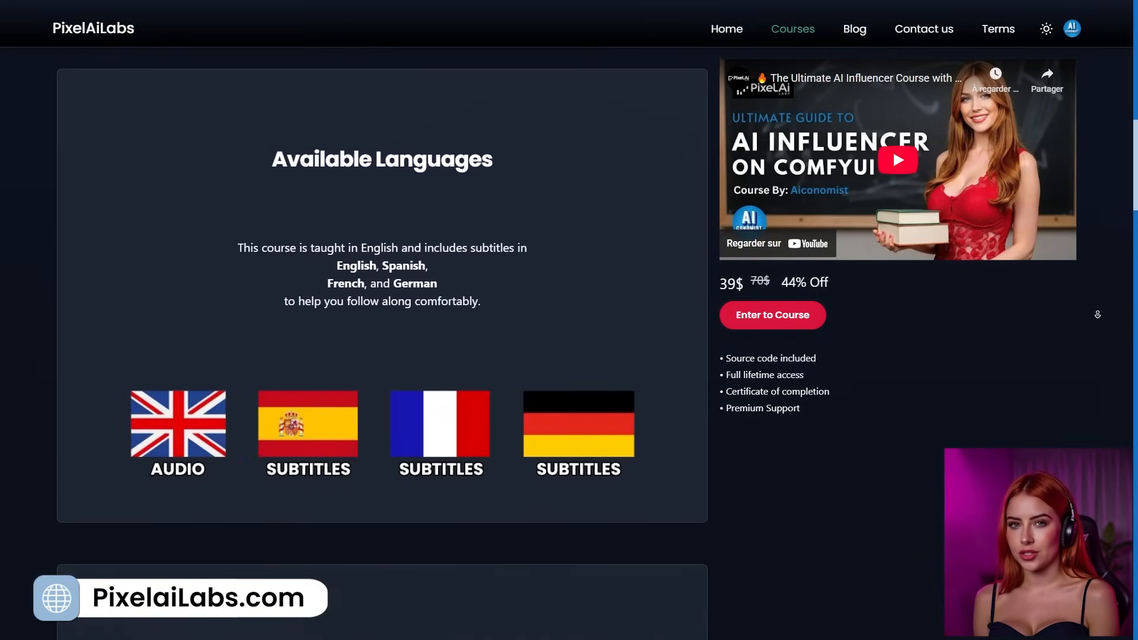
scroll(down, 3)
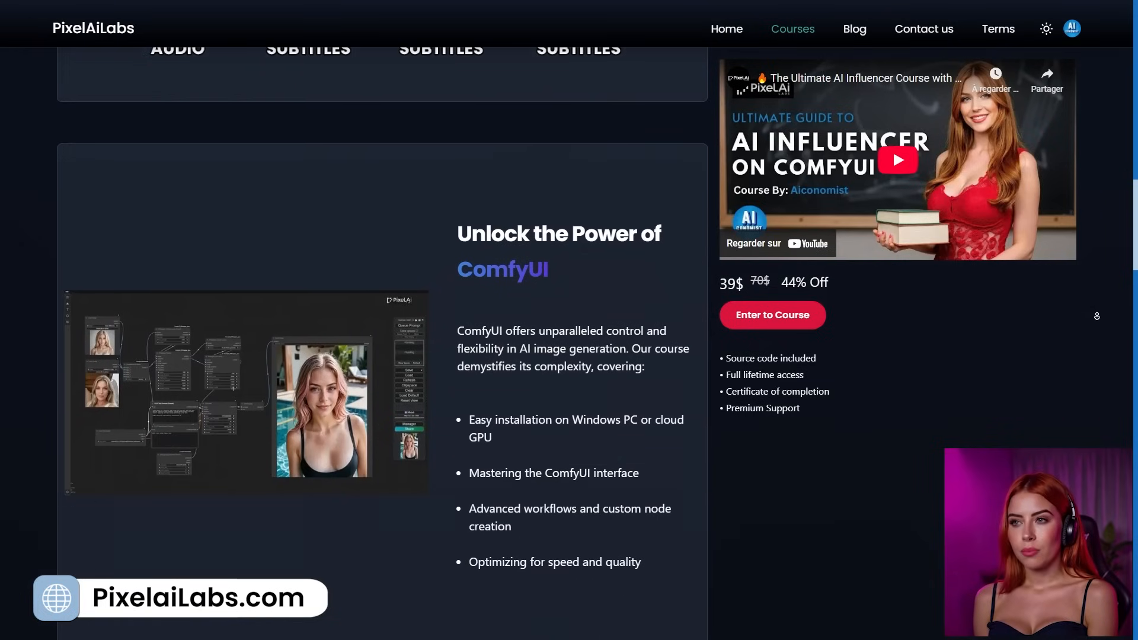
scroll(down, 3)
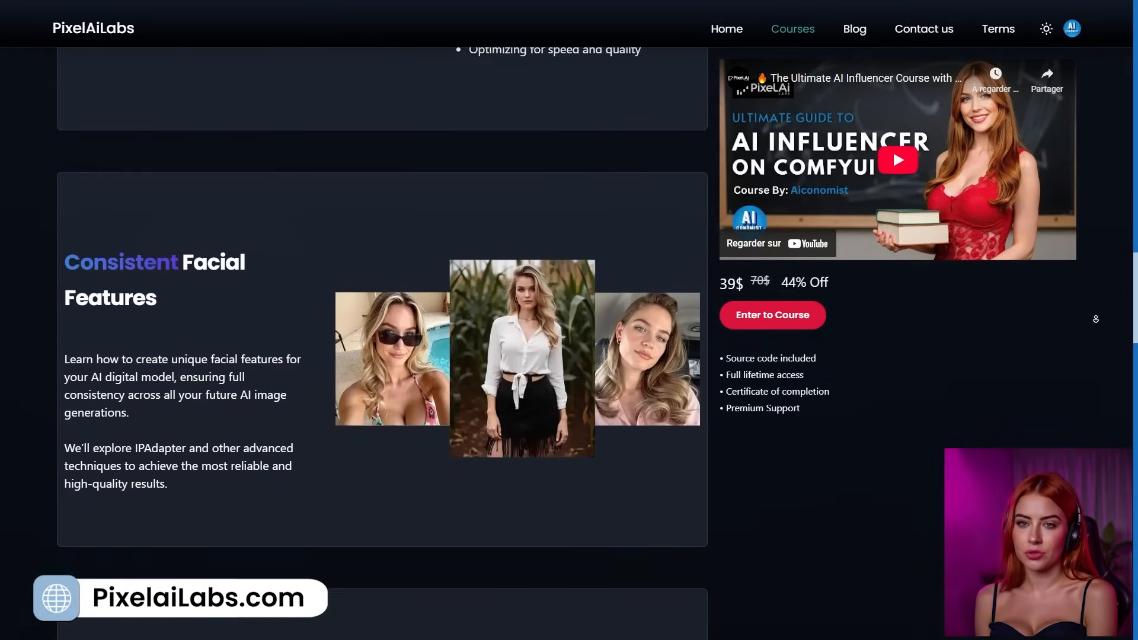
scroll(down, 3)
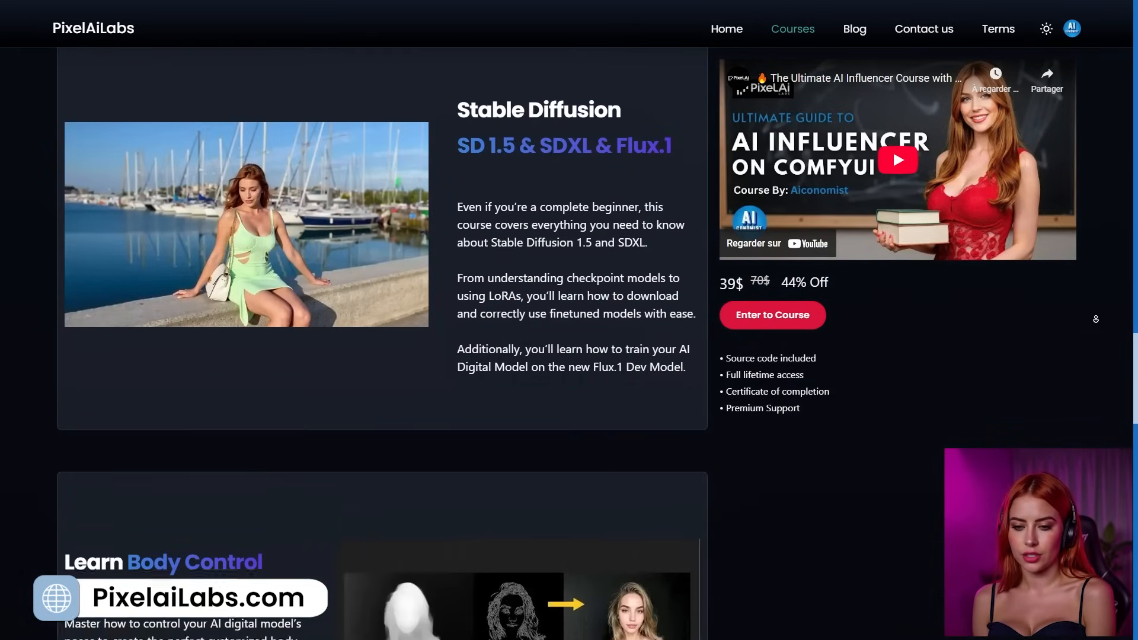
scroll(down, 3)
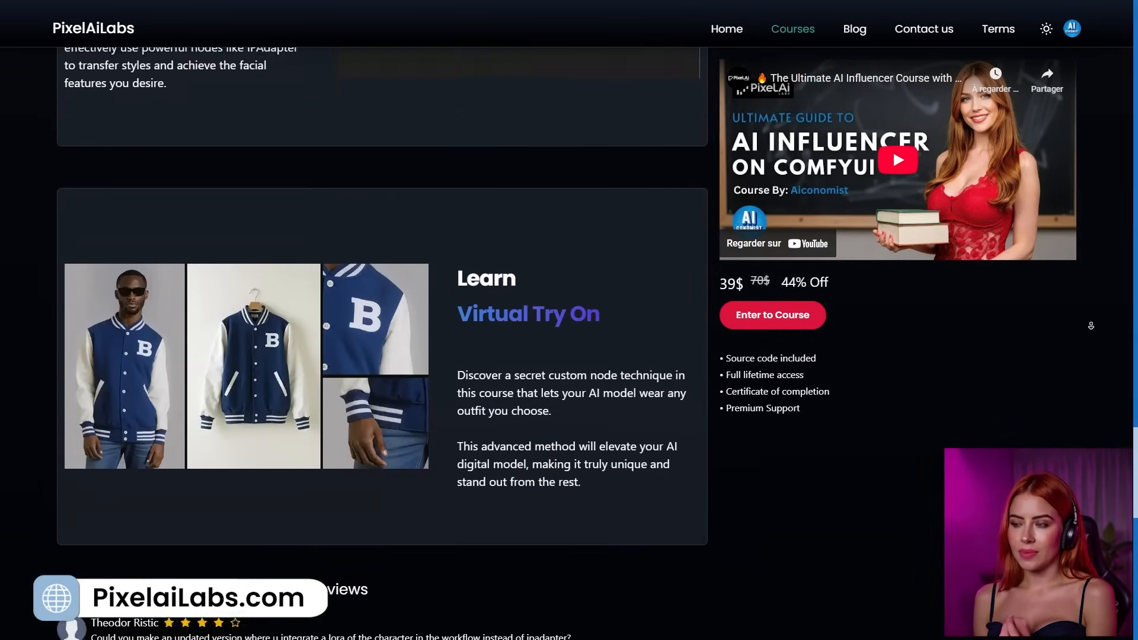
scroll(down, 3)
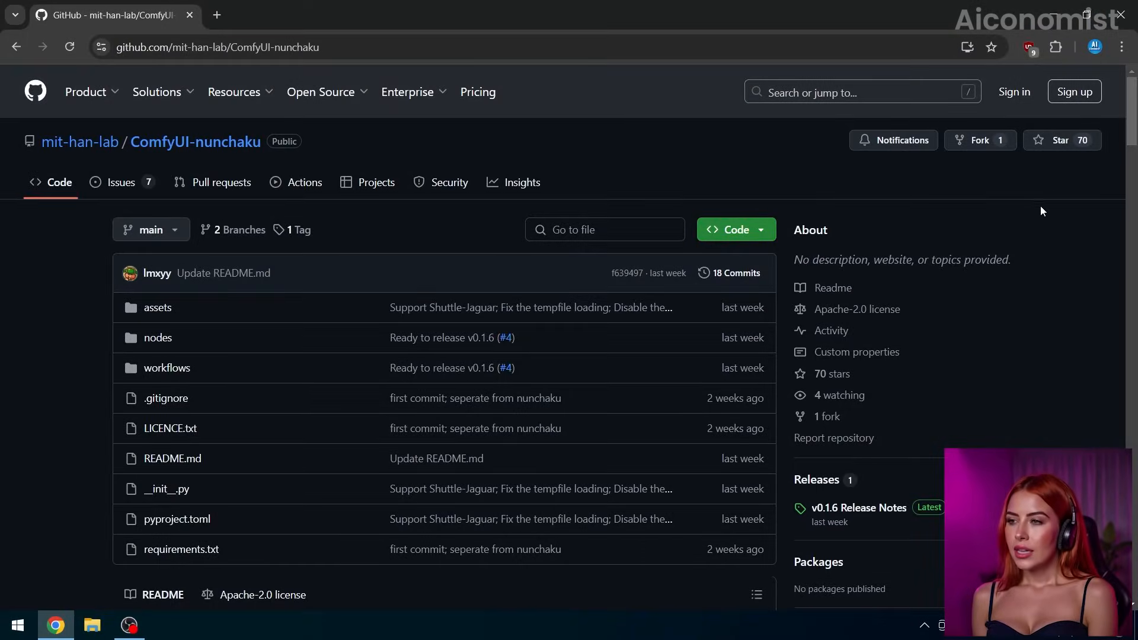
- Scroll the ComfyUI-nunchaku README down to the Nunchaku ComfyUI Node example image
scroll(down, 3)
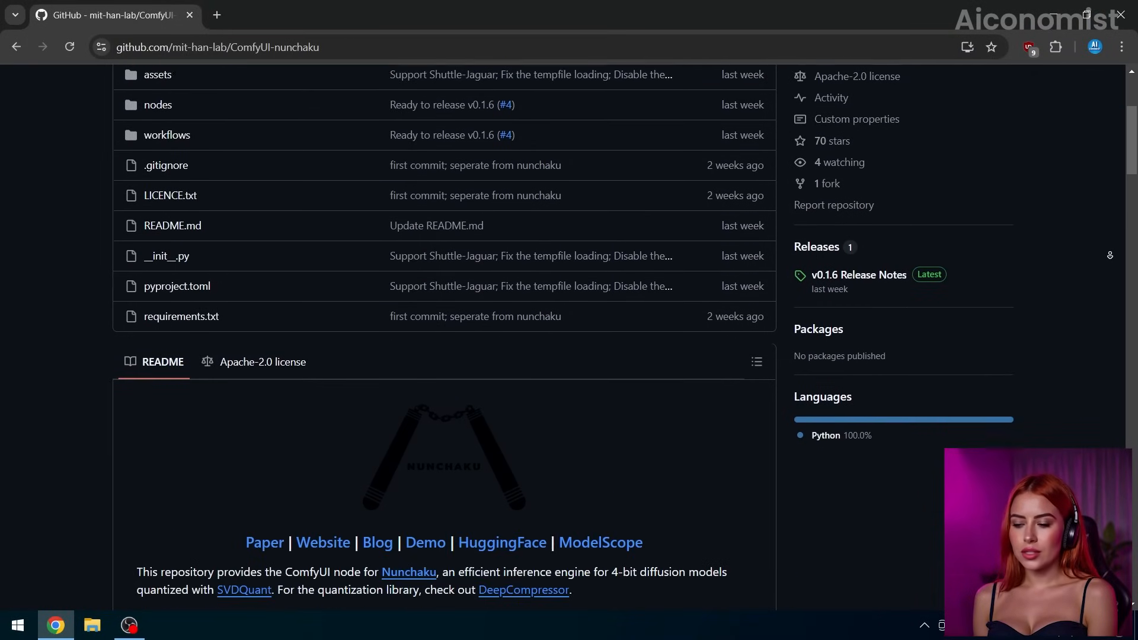
scroll(down, 3)
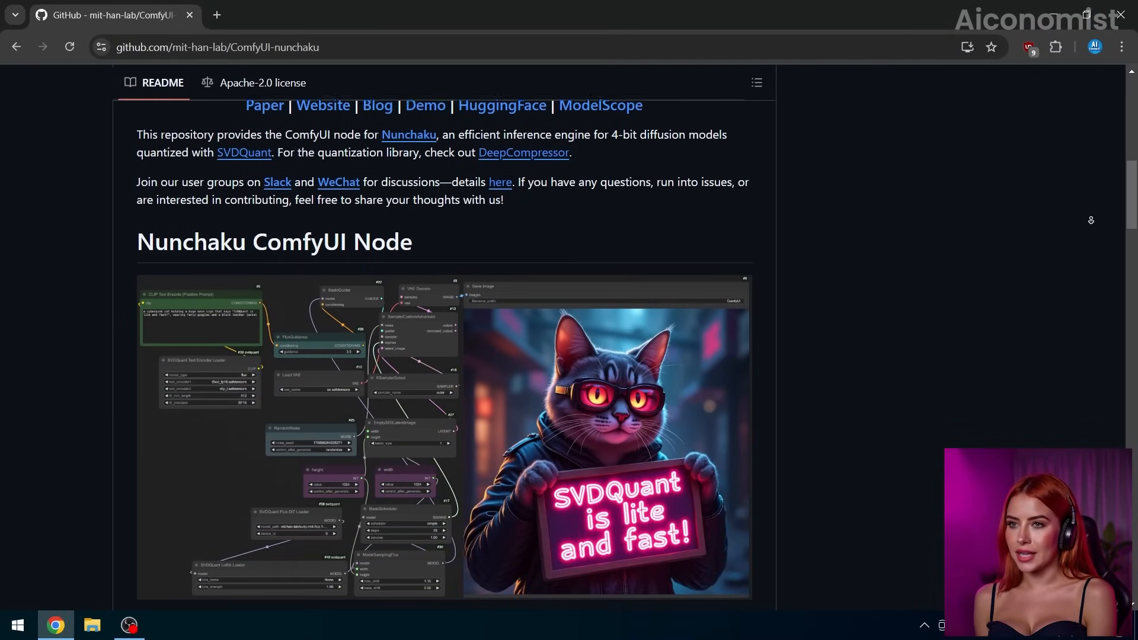
scroll(down, 3)
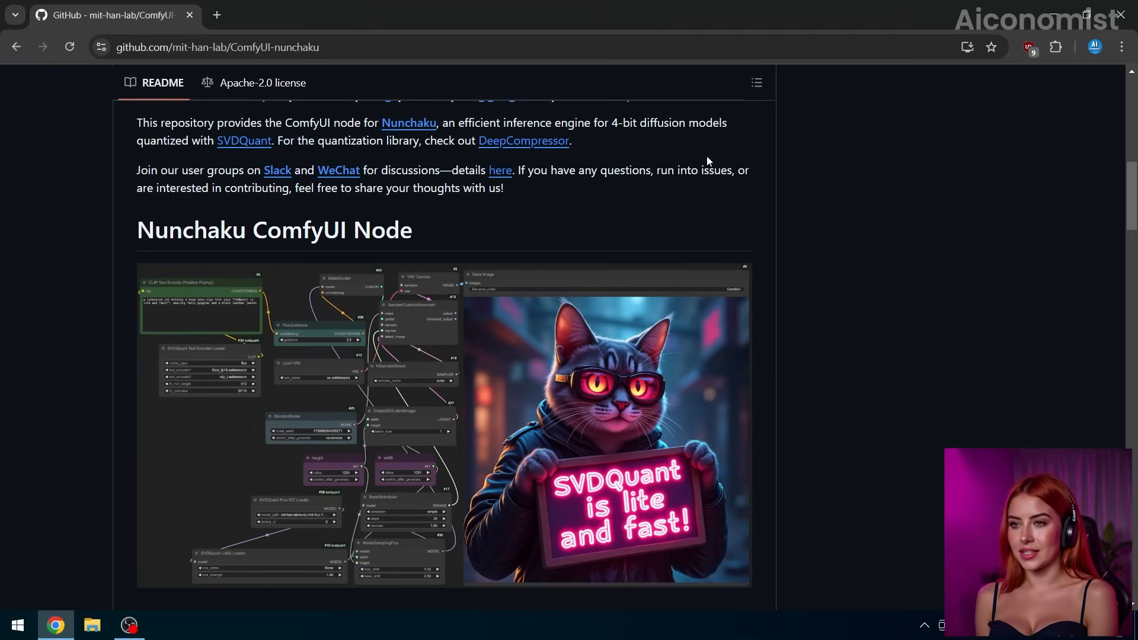
scroll(down, 3)
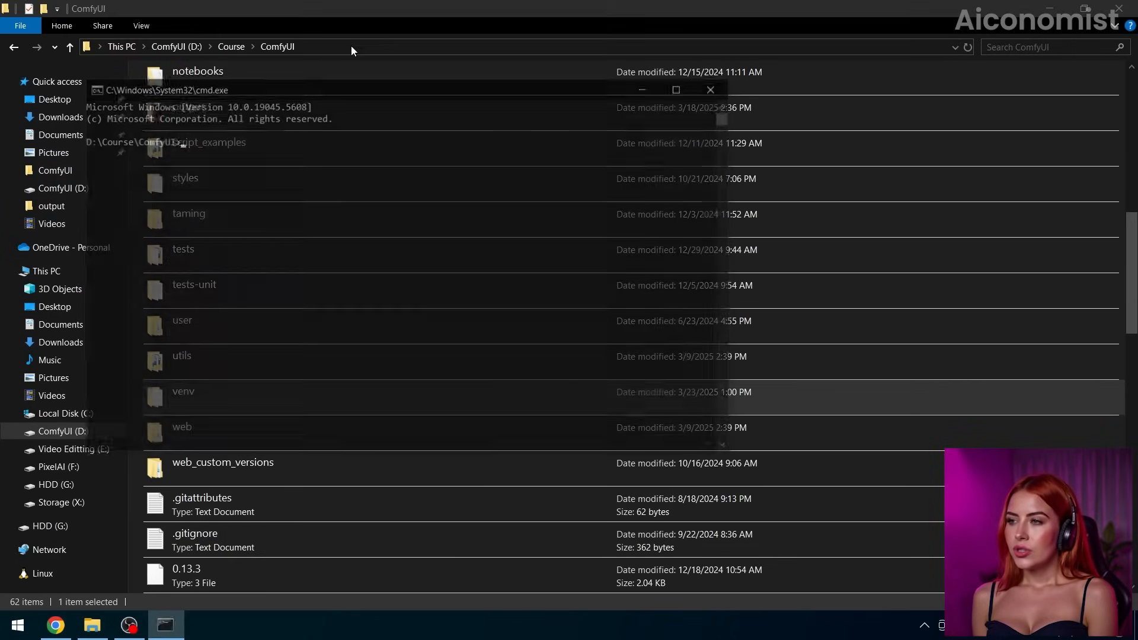
- Activate the ComfyUI venv with venv\scripts\activate and check python --version
text(venv\scripts\activate)
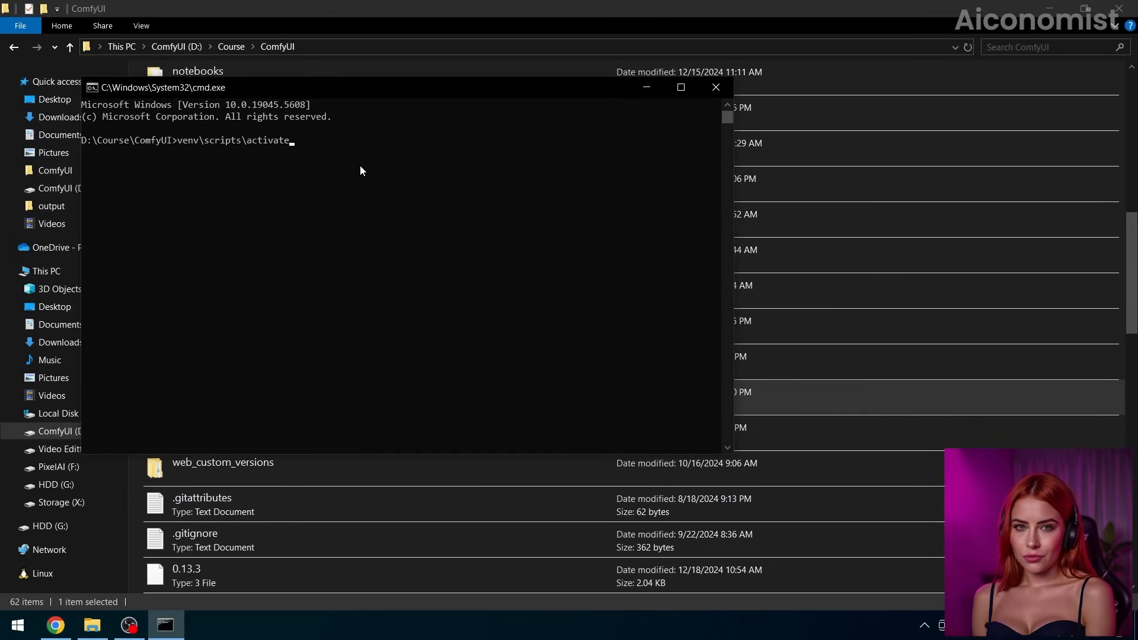
key(enter)
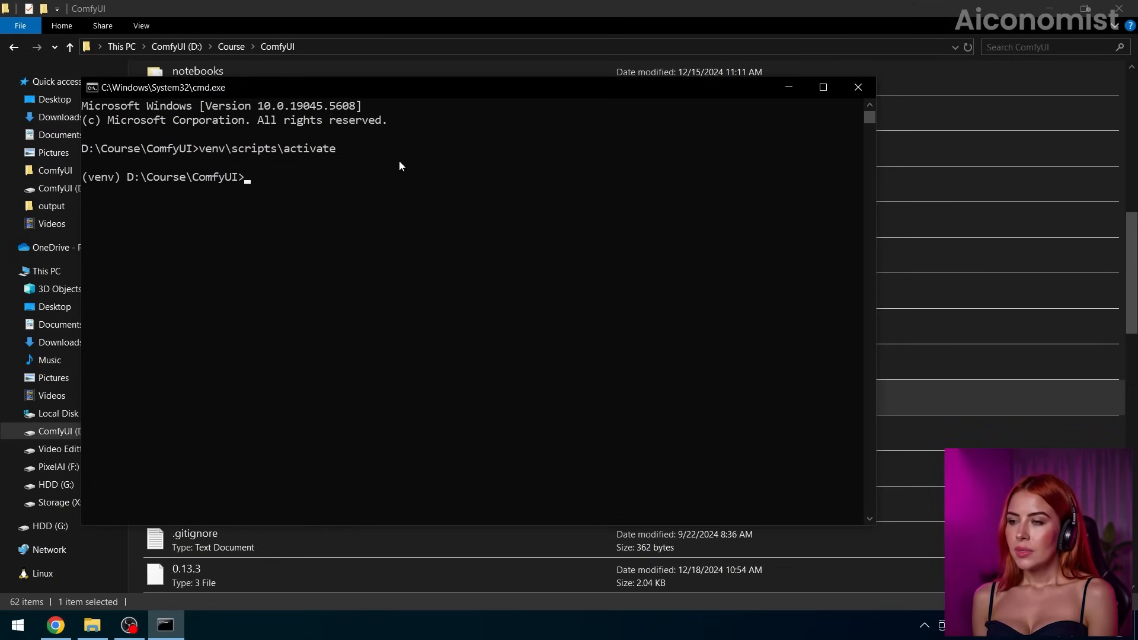
text(python --version)
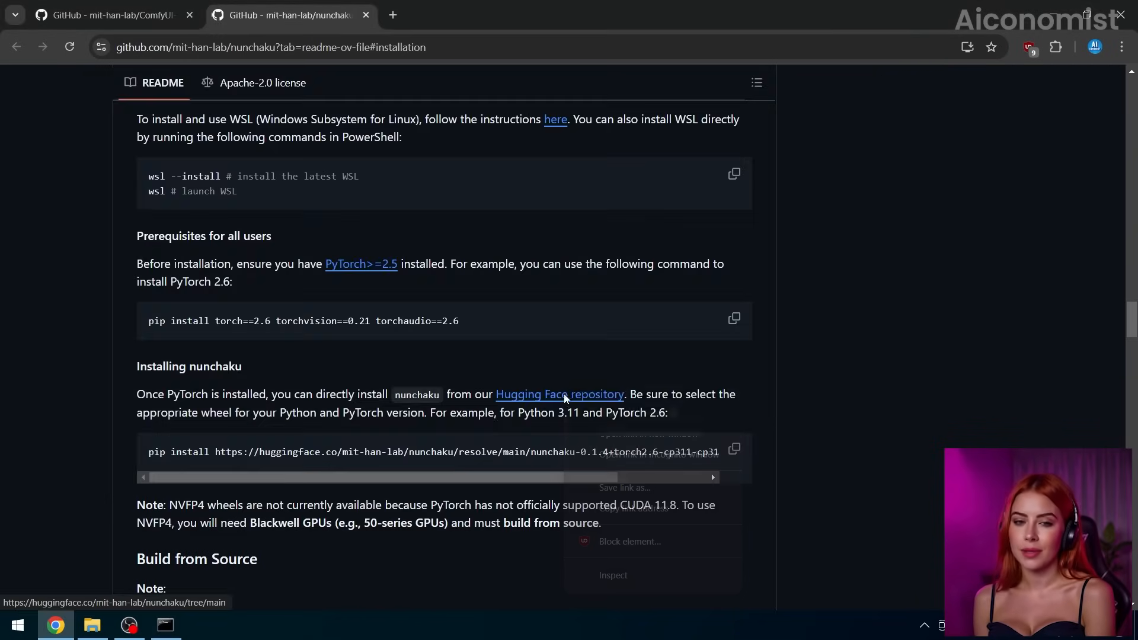
- In the nunchaku Hugging Face repo, pick out nunchaku-0.1.4+torch2.6-cp312-cp312-win_amd64.whl
click(559, 393)
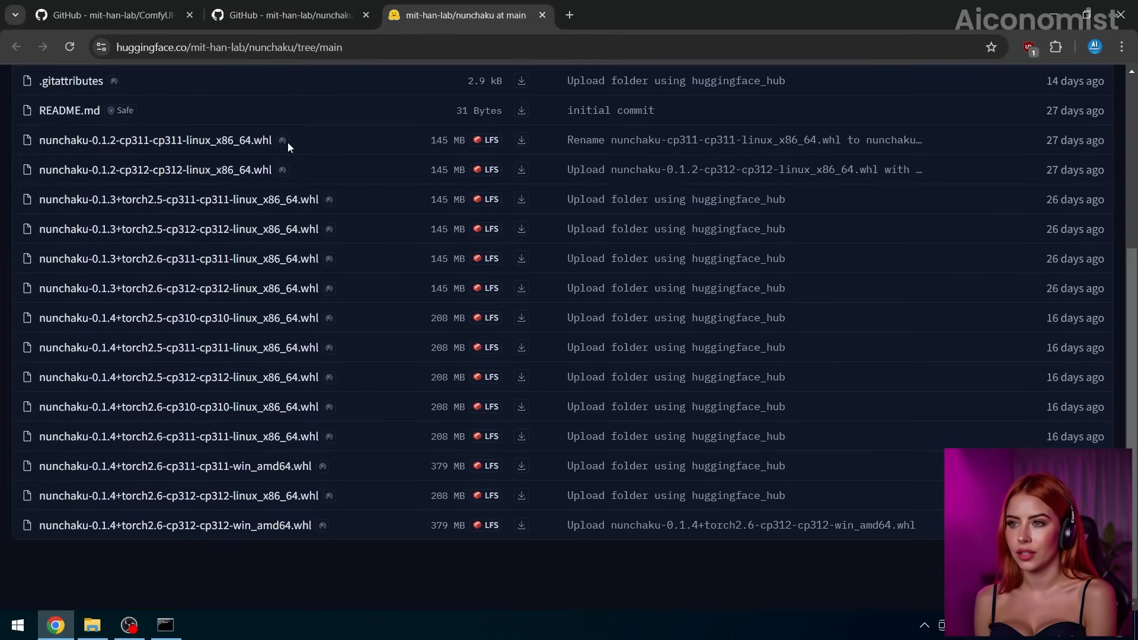
mouse_move(345, 473)
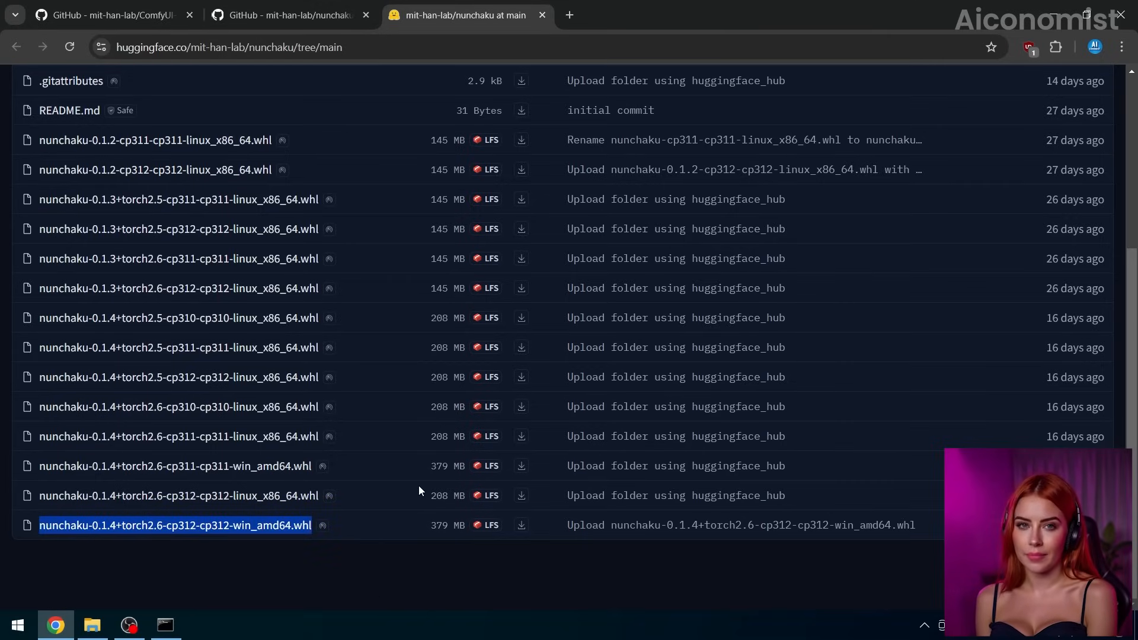
click(734, 229)
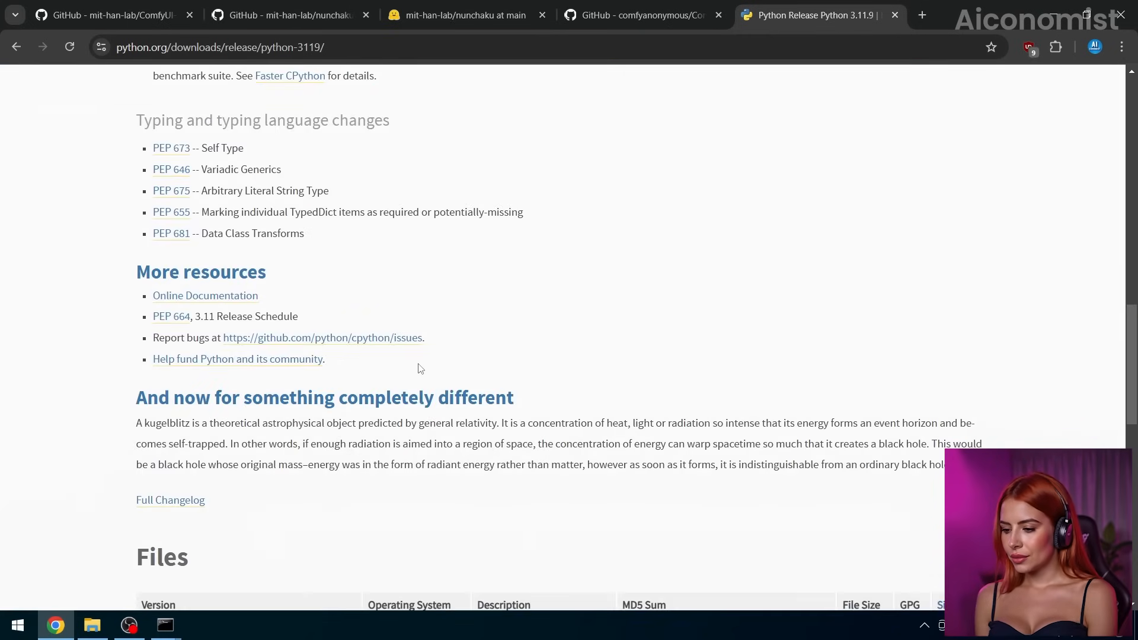
- Scroll the Python 3.11.9 release page down to its Files table
scroll(down, 3)
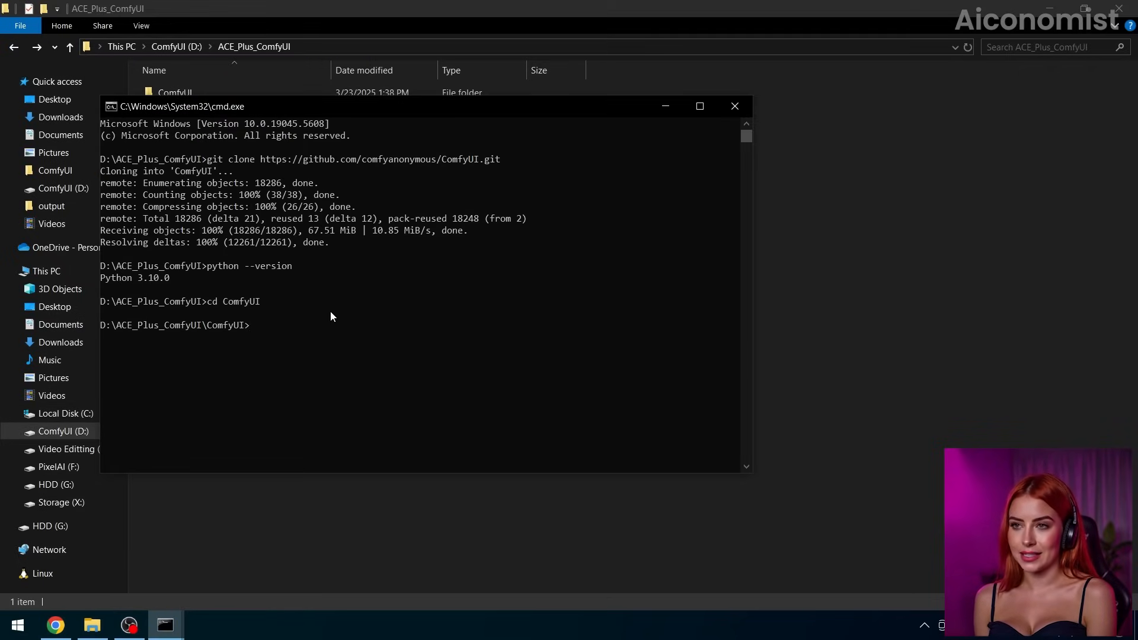
- Create a venv with the Python311 python.exe and verify the Python version inside it
text(C:\Users\...\AppData\Local\Programs\Python\Python311\python.exe -m venv venv)
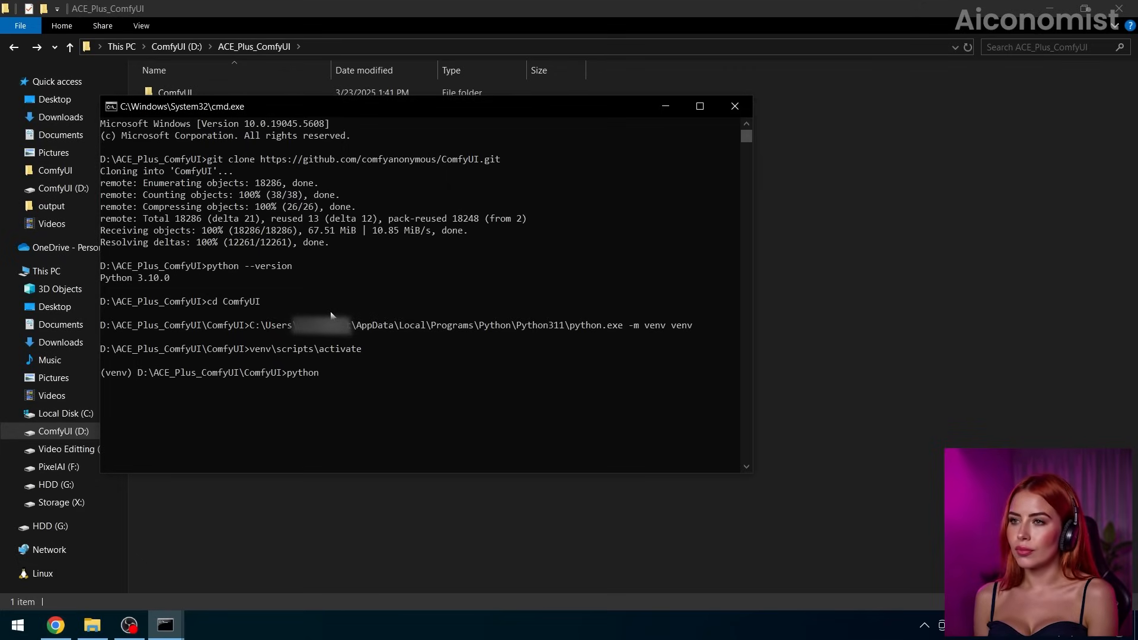
text(--version)
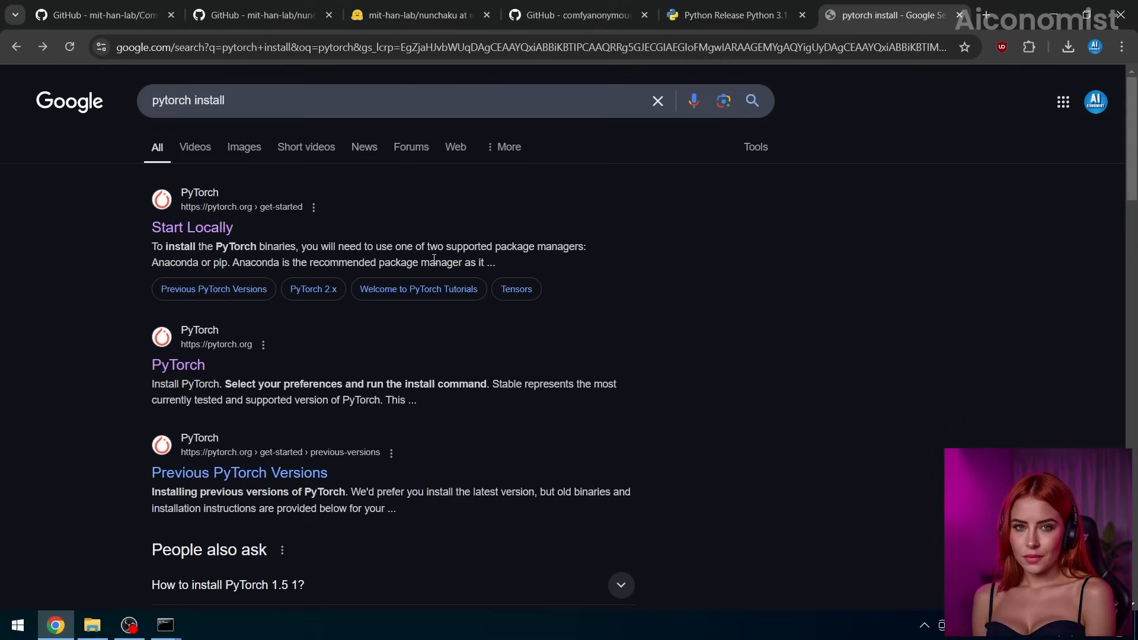
- On PyTorch's Start Locally page, select stable, Windows, pip and CUDA 12.4 for the install command
click(190, 228)
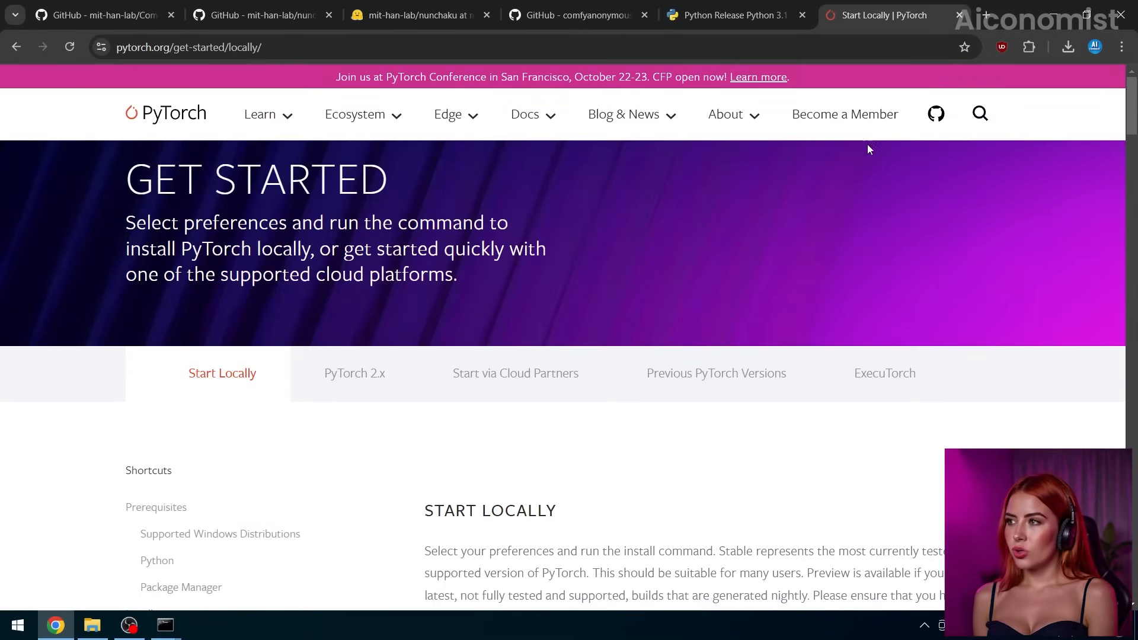
scroll(down, 3)
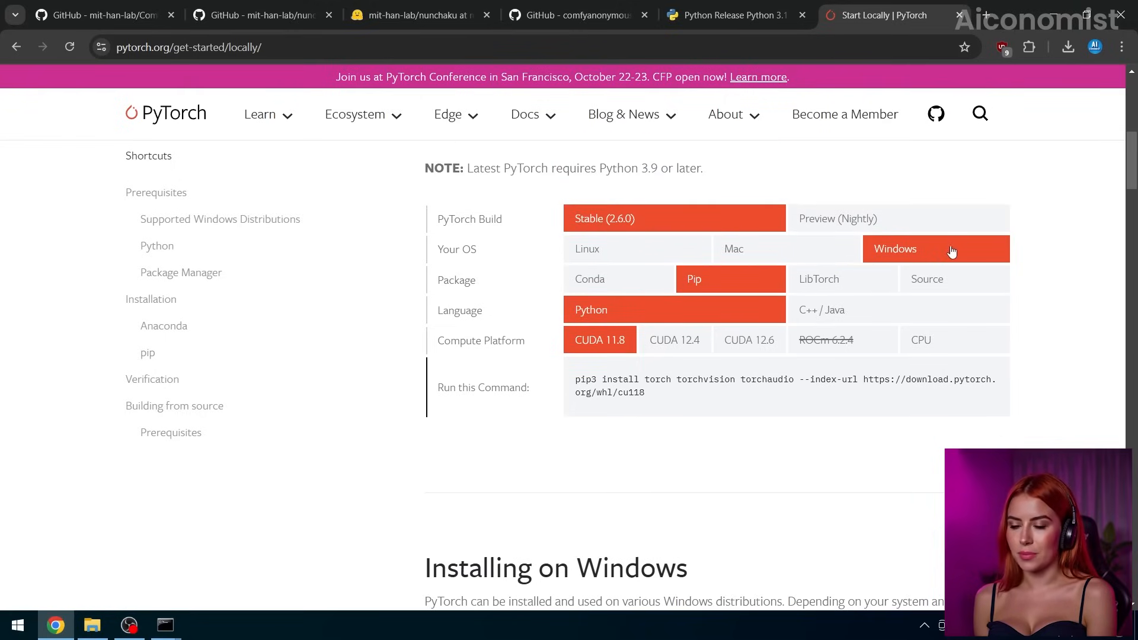
click(673, 340)
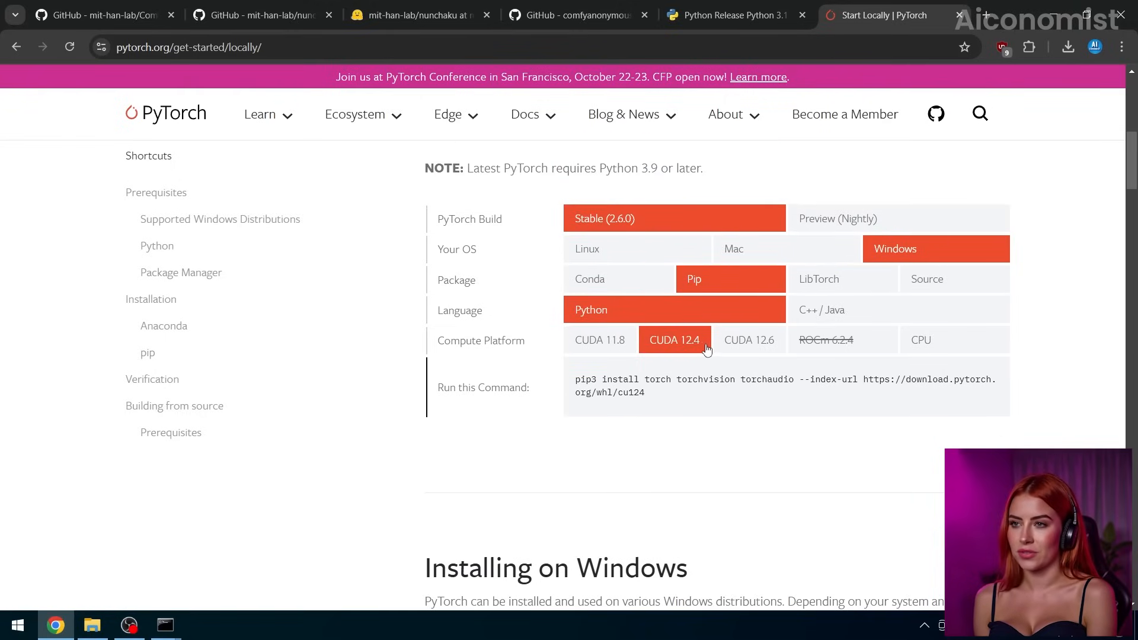
click(163, 624)
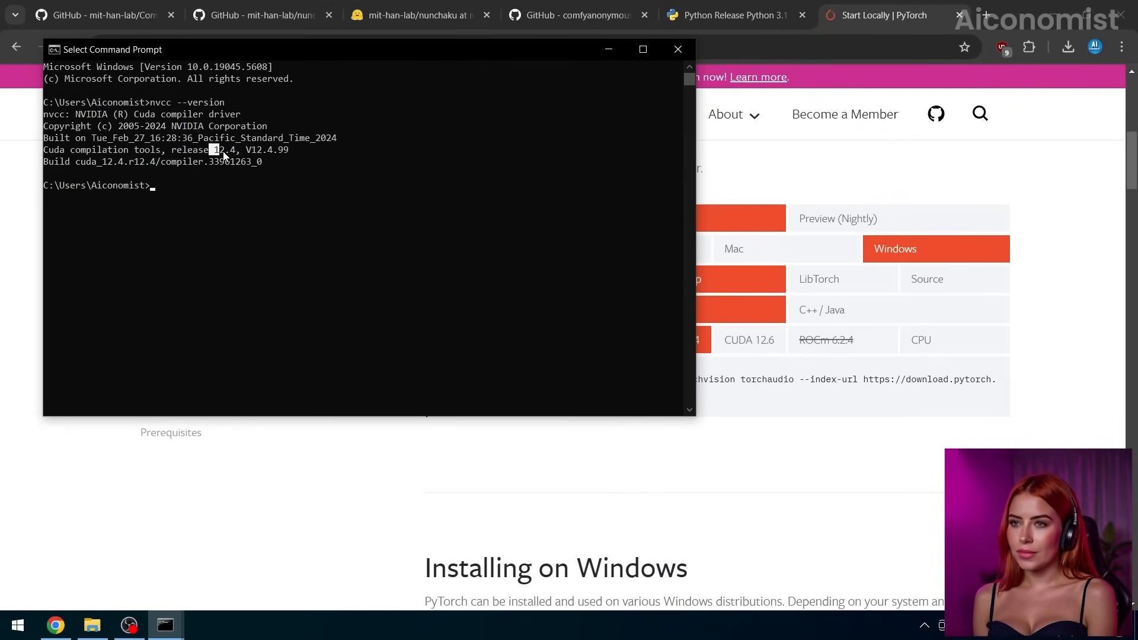
- Run pip3 install torch torchvision torchaudio from the cu124 index, then begin pip install -r requirements
right_click(783, 379)
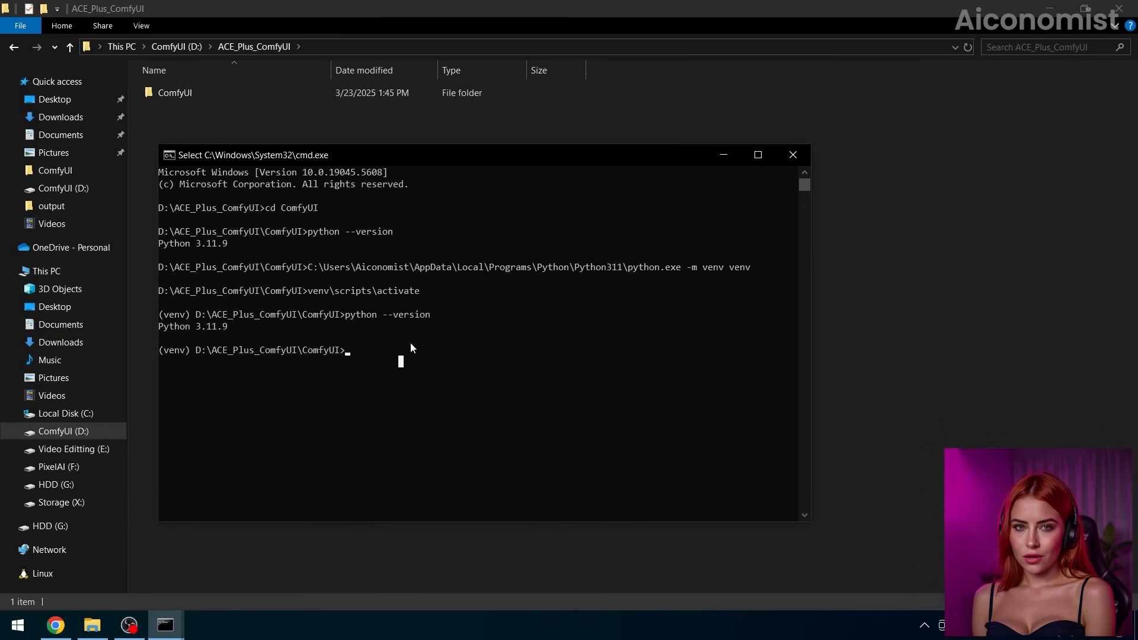
text(pip3 install torch torchvision torchaudio --index-url https://download.pytorch.org/whl/cu124)
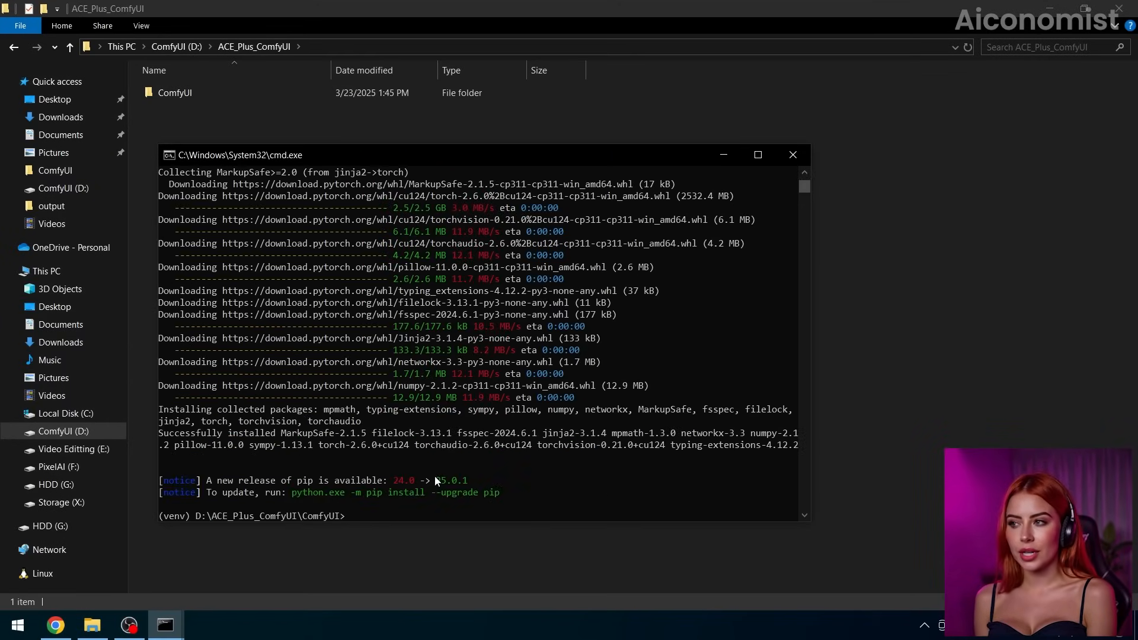
text(pip install)
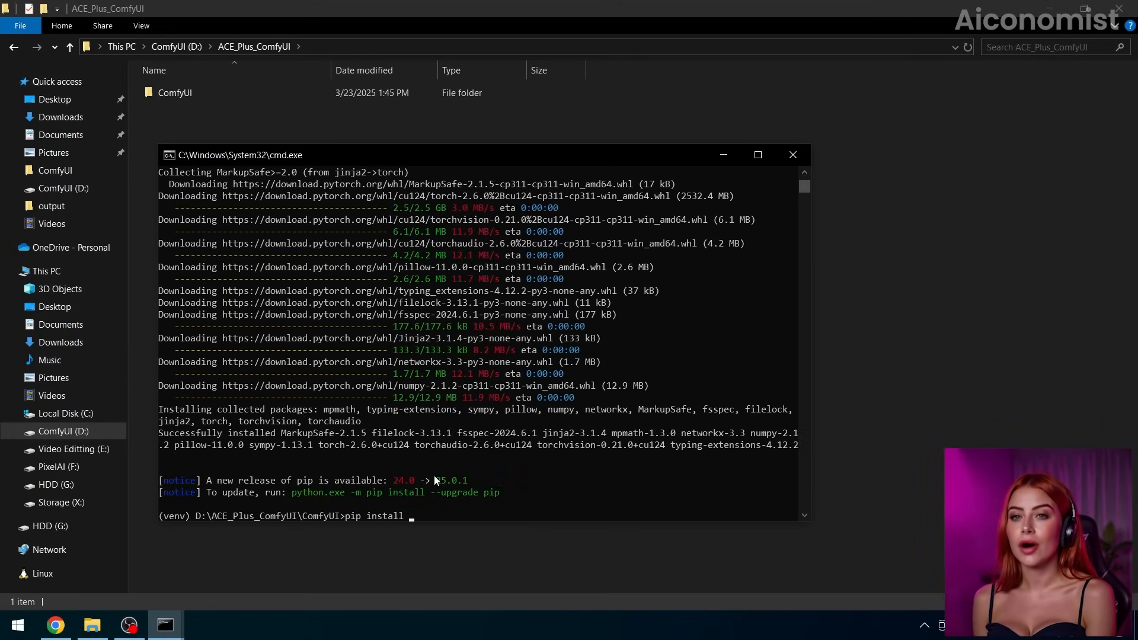
text(-r requirements)
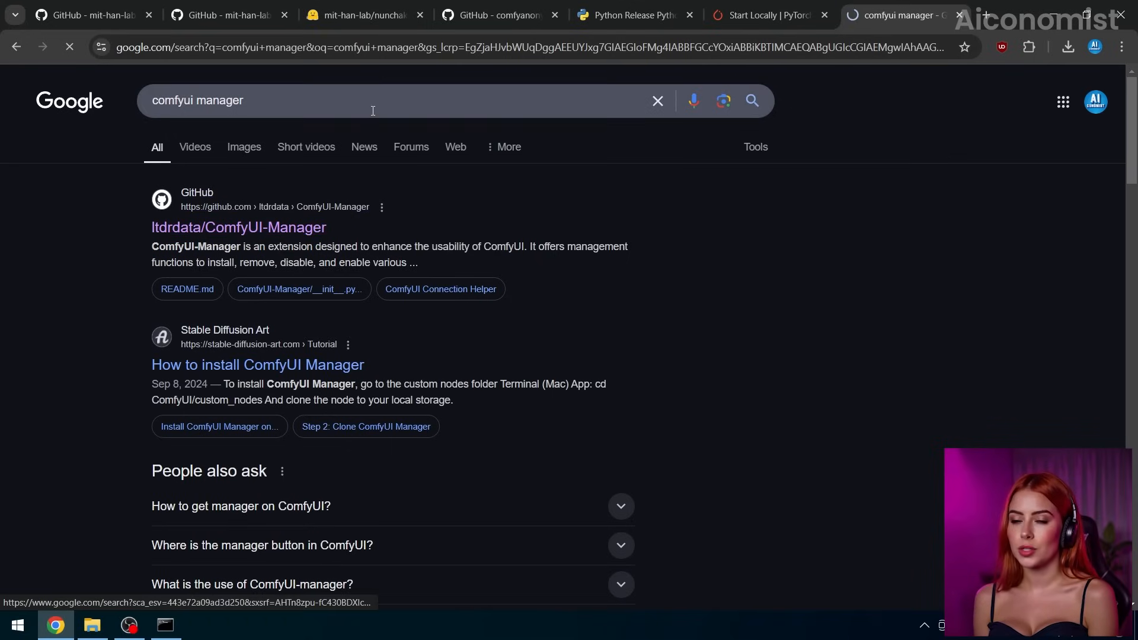
- Install requirements.txt, launch ComfyUI with python main.py and load it at 127.0.0.1:8188
click(91, 630)
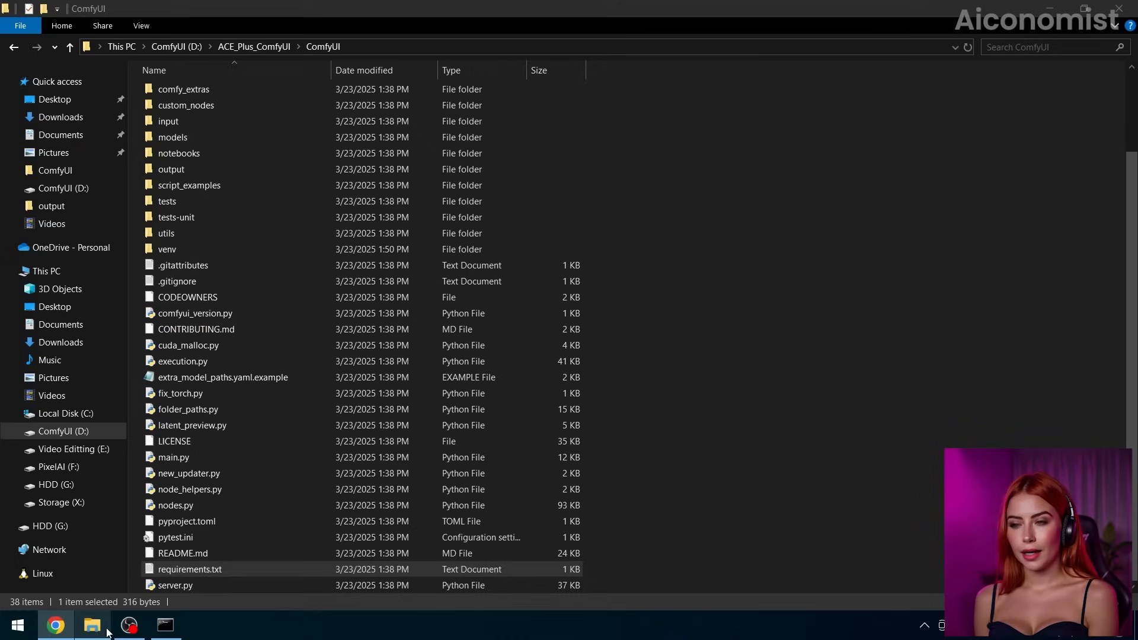
double_click(185, 104)
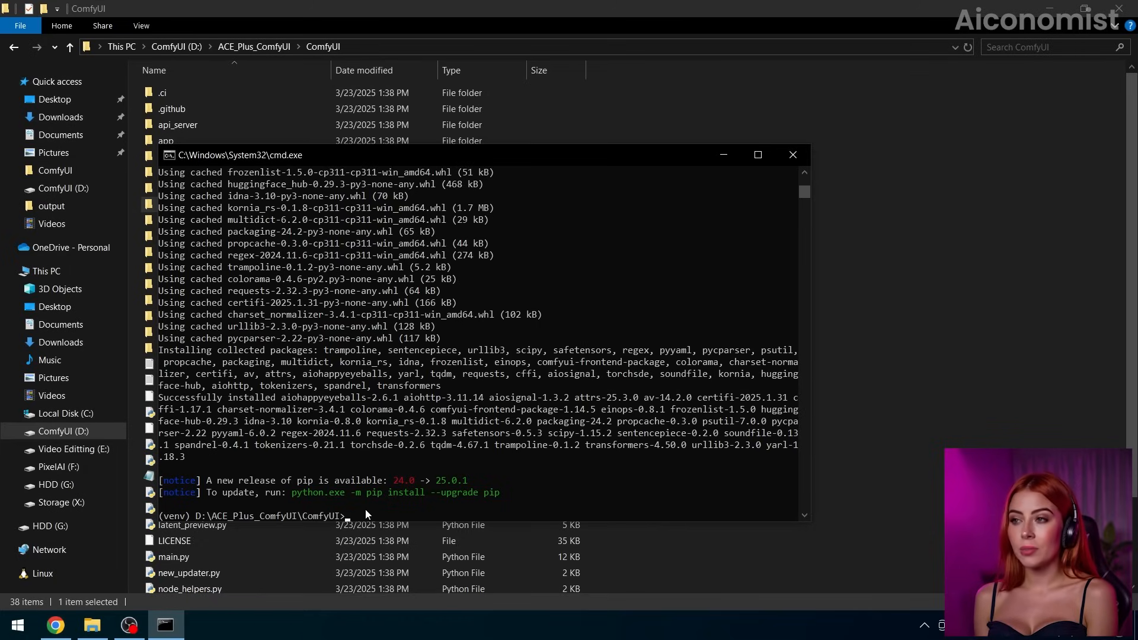
text(python main)
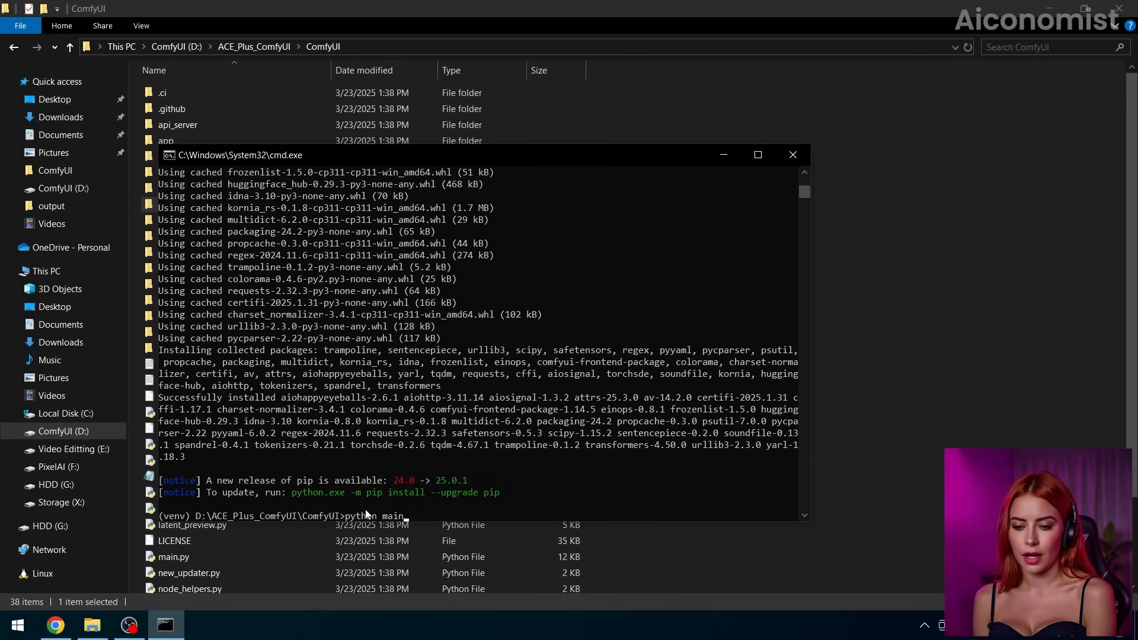
key(enter)
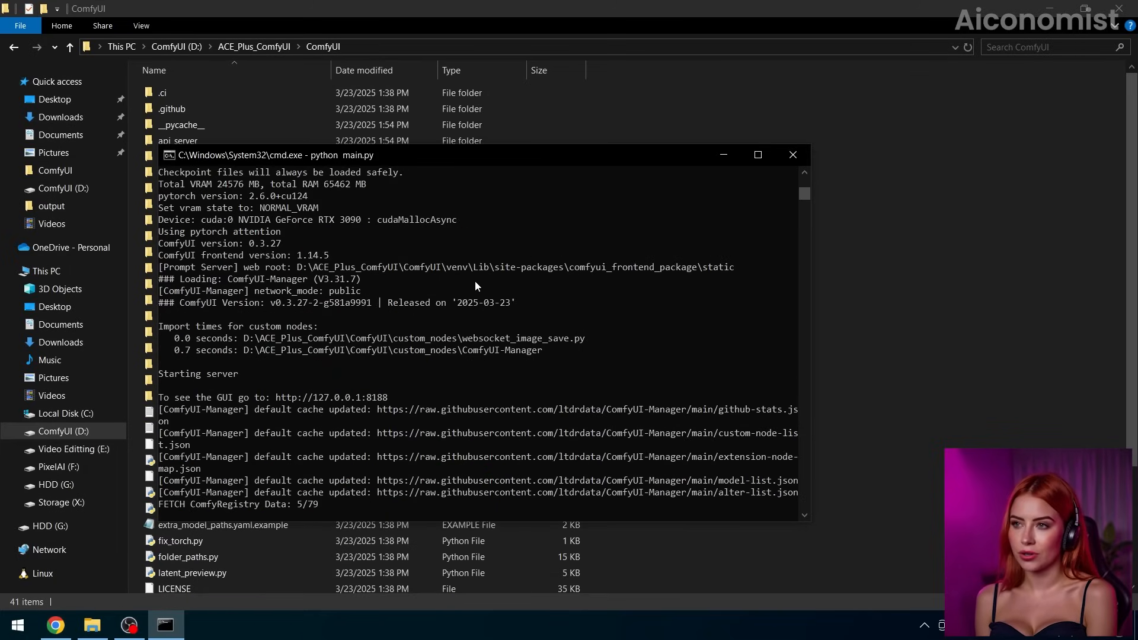
drag(273, 397, 388, 397)
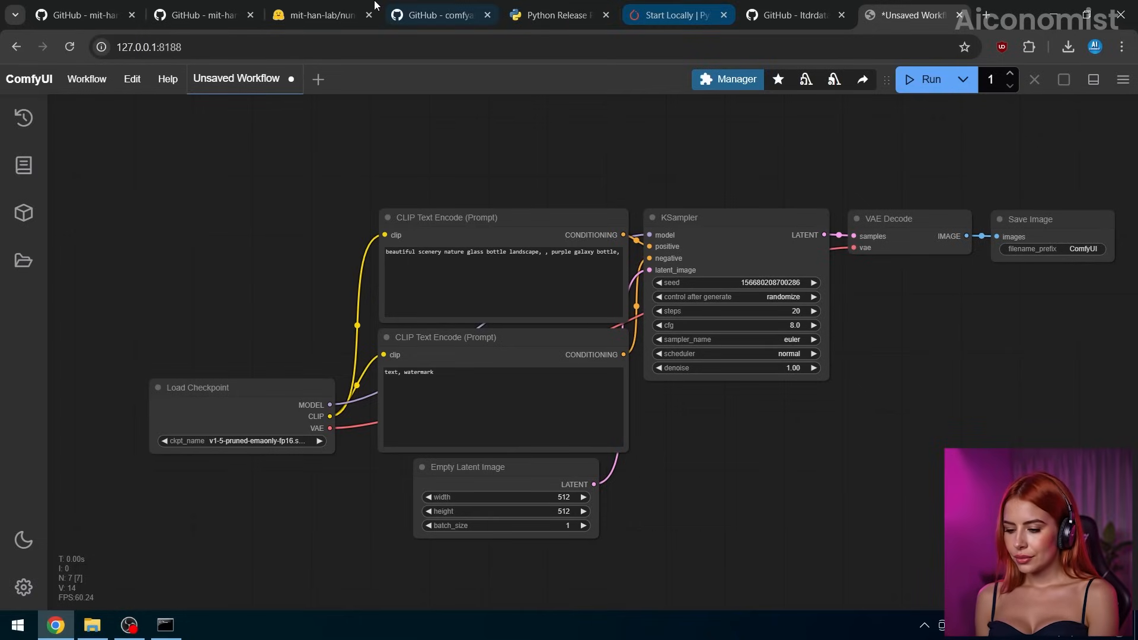
click(319, 15)
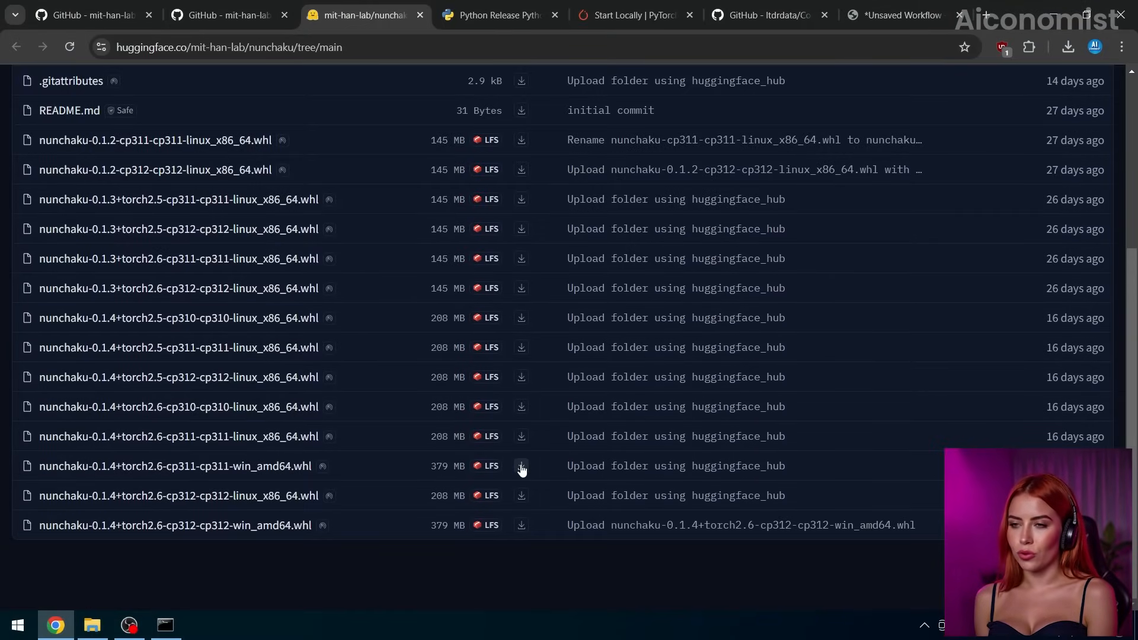
- Copy the nunchaku-0.1.4+torch2.6-cp311 Windows wheel link and pip install it in the venv
right_click(520, 464)
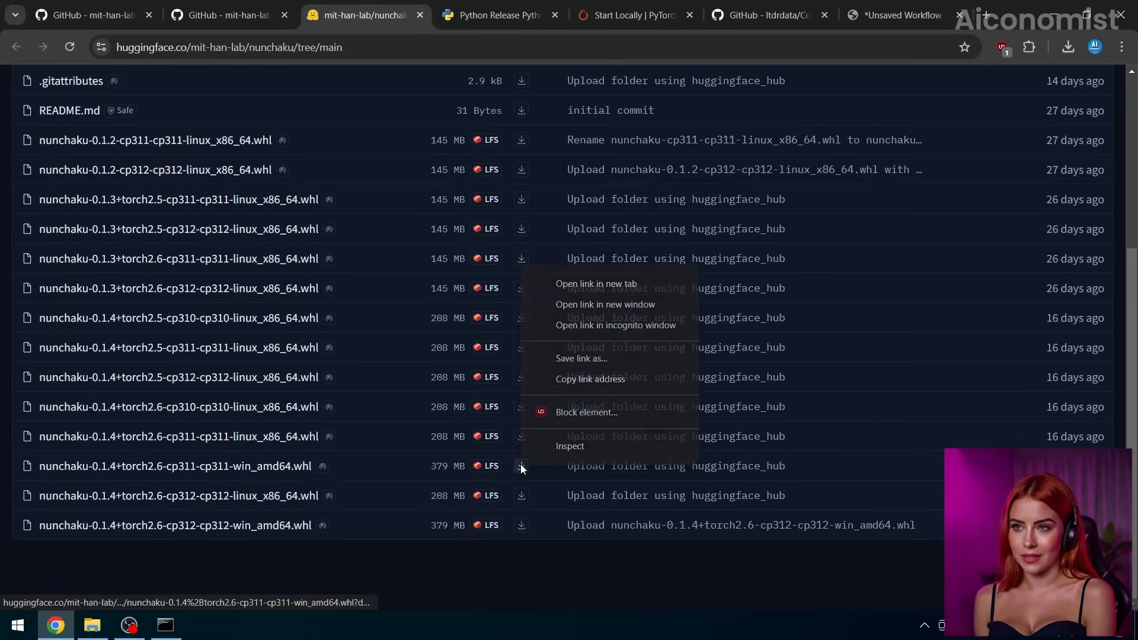
click(591, 379)
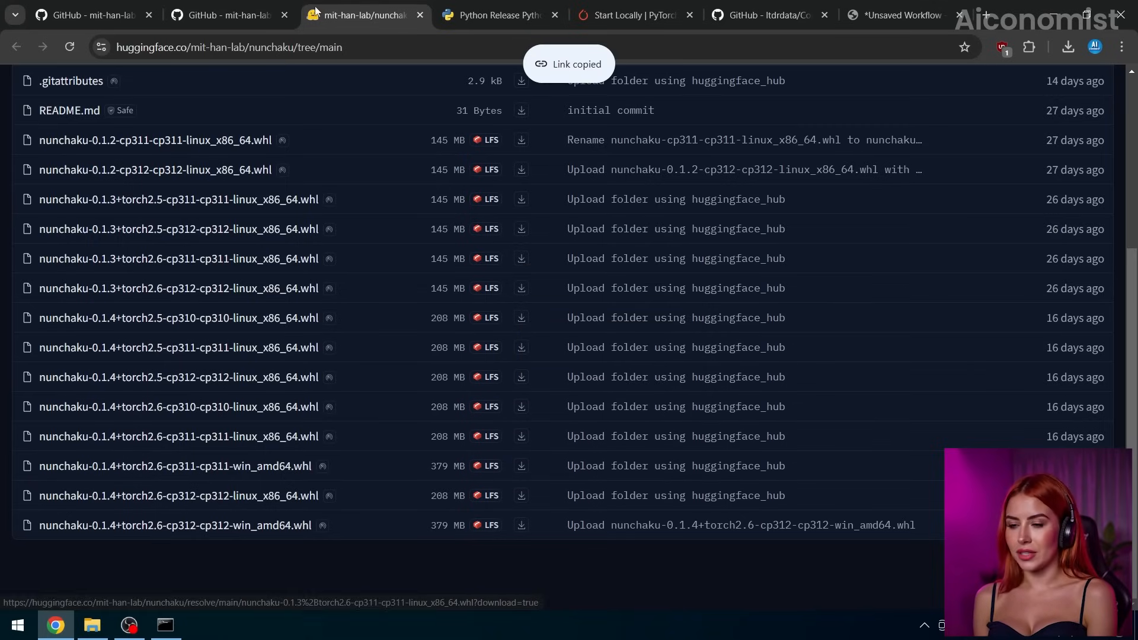
click(164, 624)
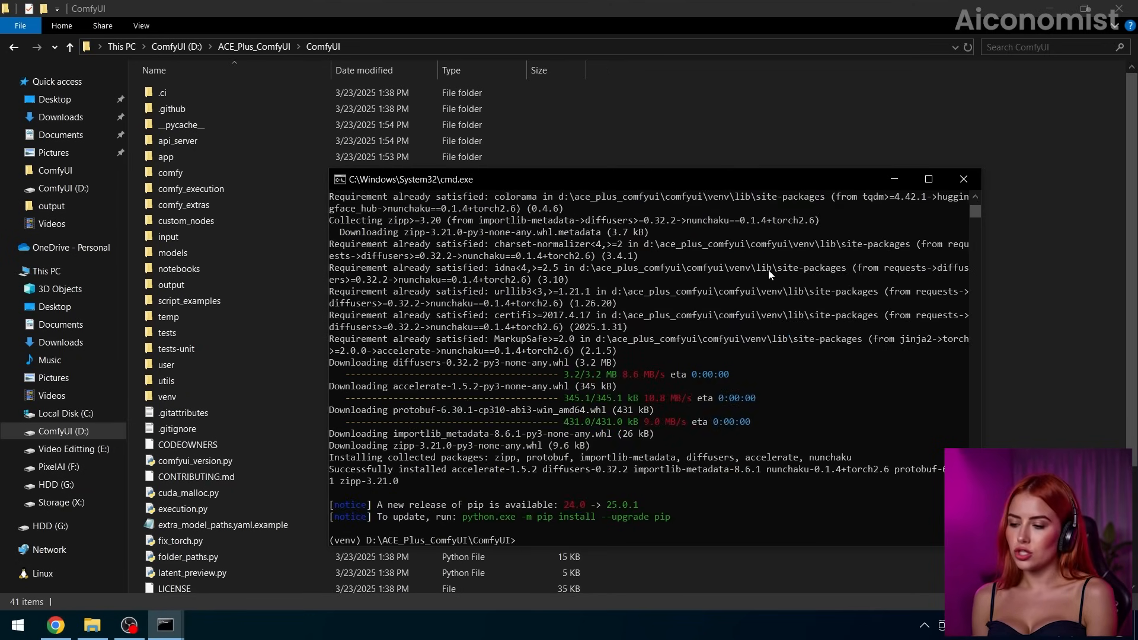
- Install image_gen_aux and git clone ComfyUI-nunchaku into the custom_nodes folder
click(54, 625)
text(git clone https://github.com/mit-han-lab/ComfyUI-nunchaku)
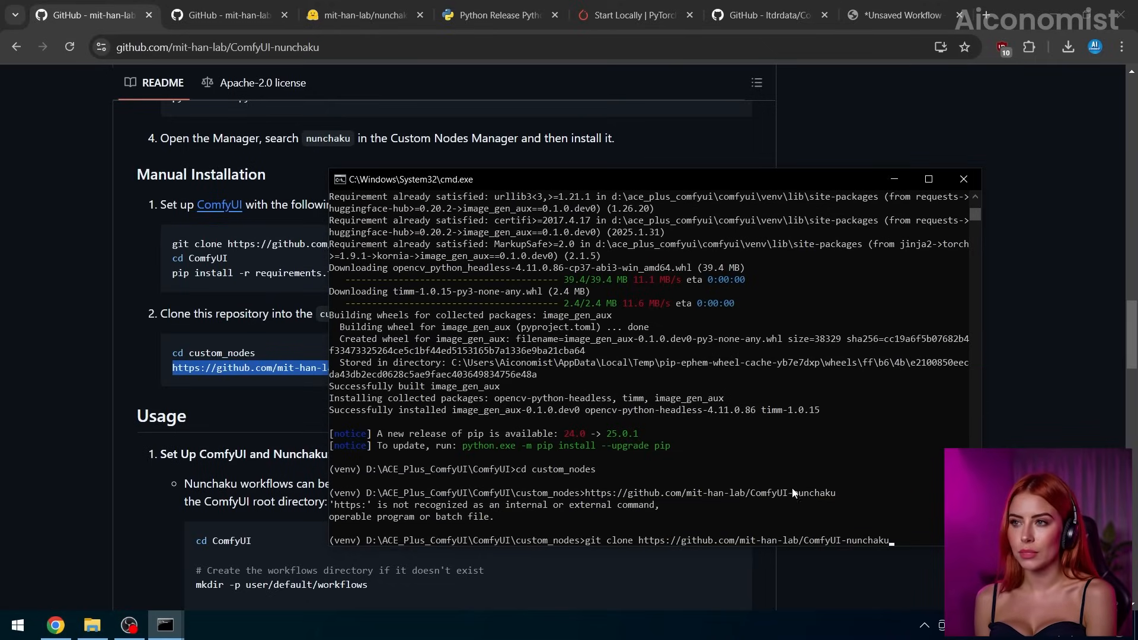
click(897, 14)
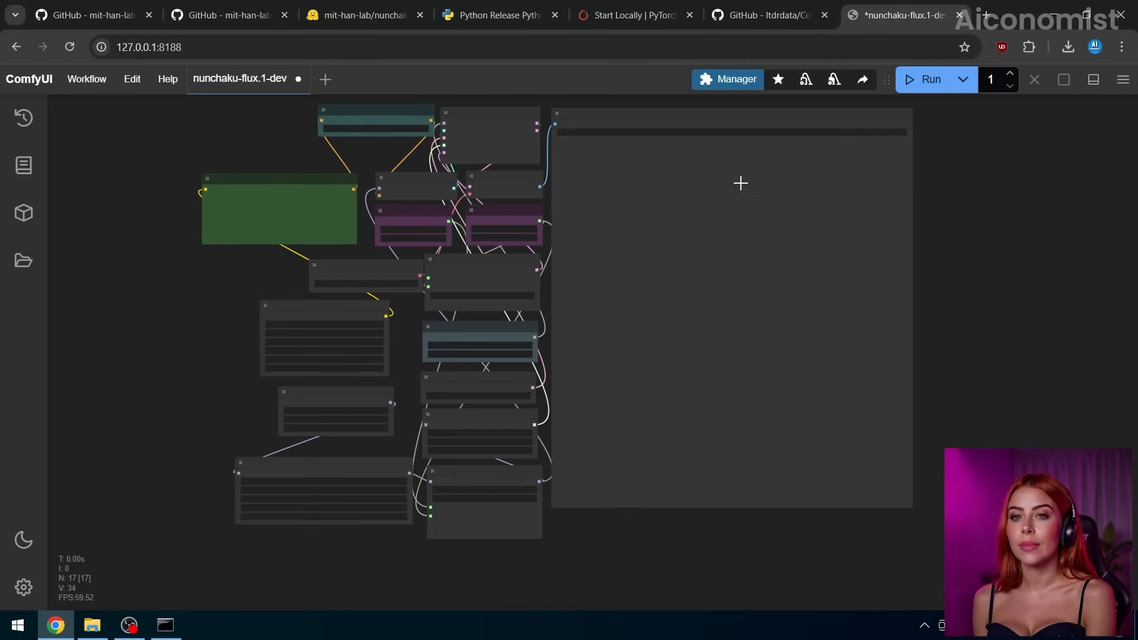
- Leave ComfyUI full-screen and bring up Activate_Venv.bat in Notepad from ACE_Plus_ComfyUI
key(F11)
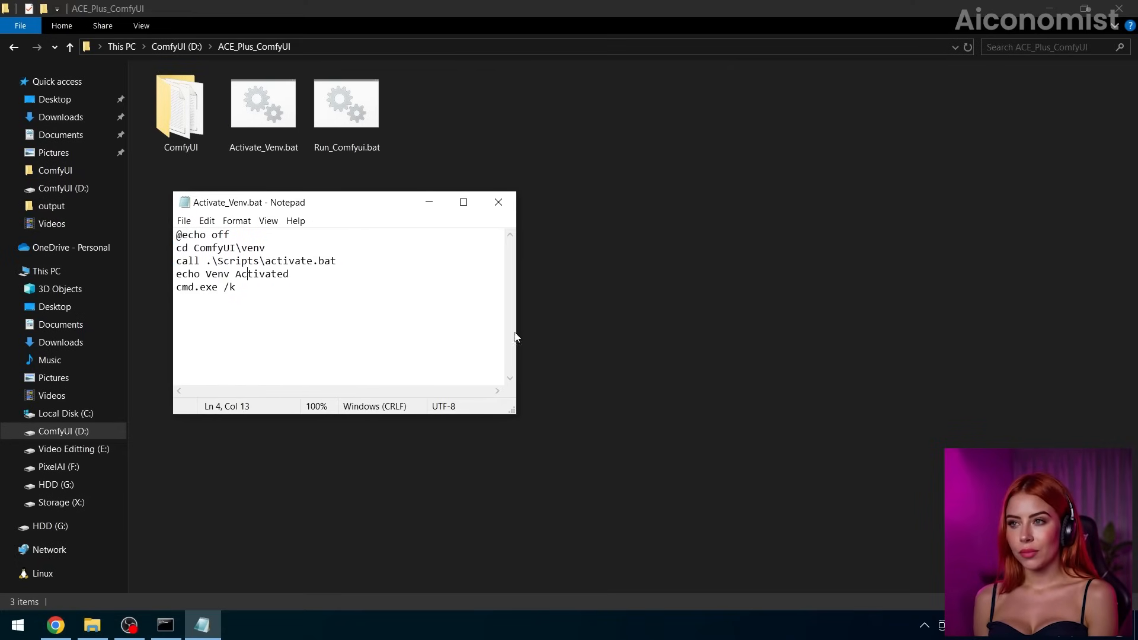
- Run Activate_Venv.bat and move up a directory with 'cd ..' in the activated venv prompt
double_click(346, 102)
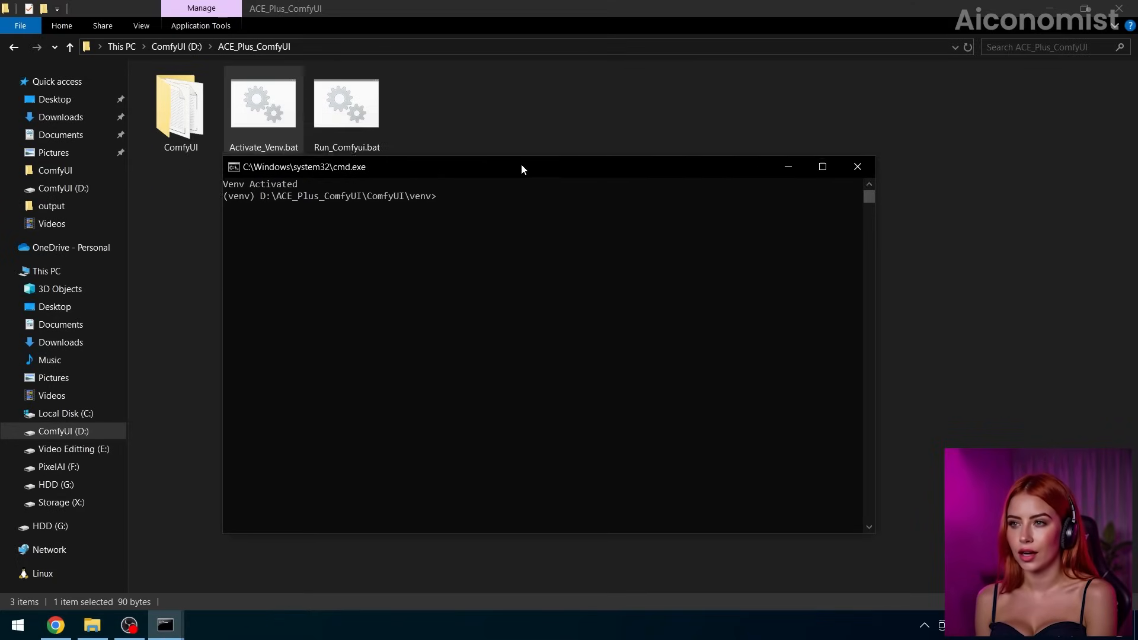
text(cd ..)
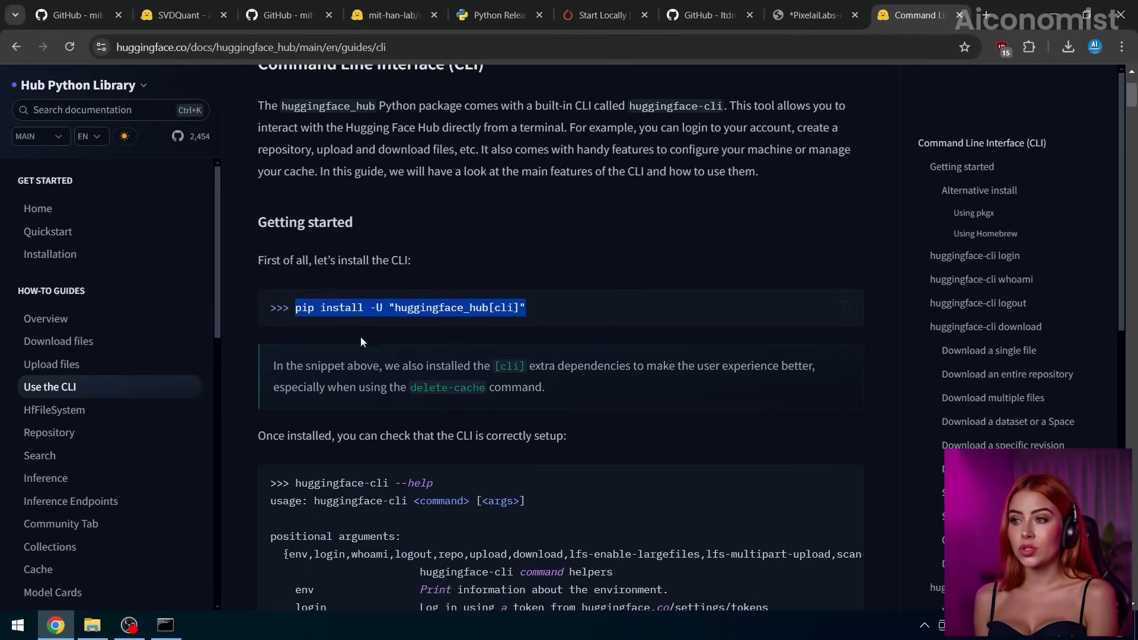
- Copy the huggingface-cli download command for svdq-int4-flux.1-dev from the ComfyUI-nunchaku README
click(69, 14)
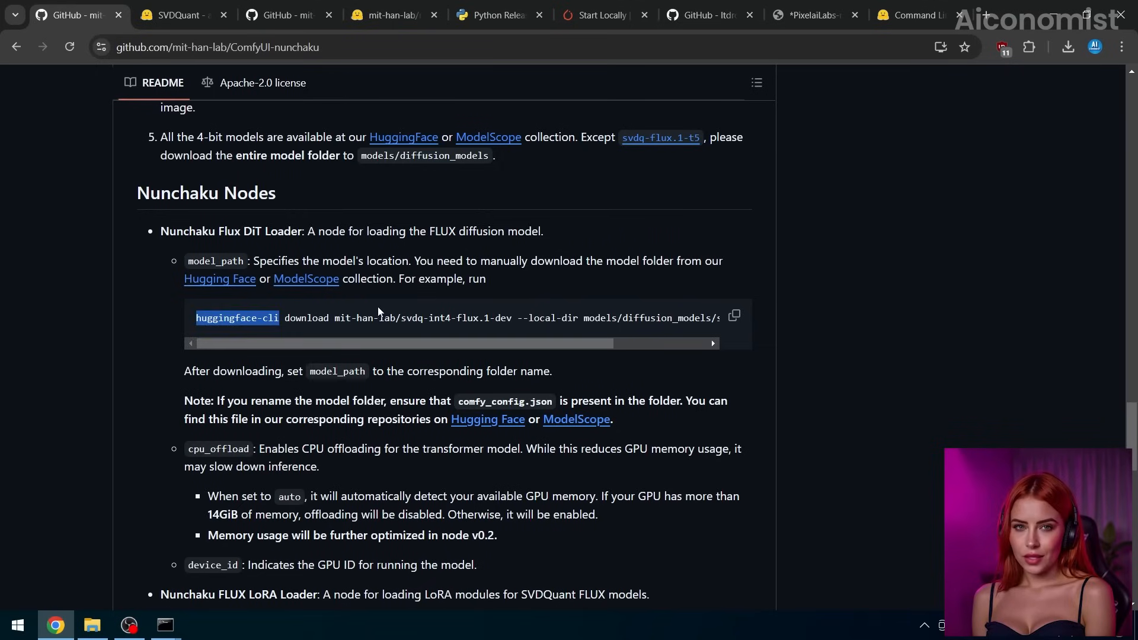
click(733, 318)
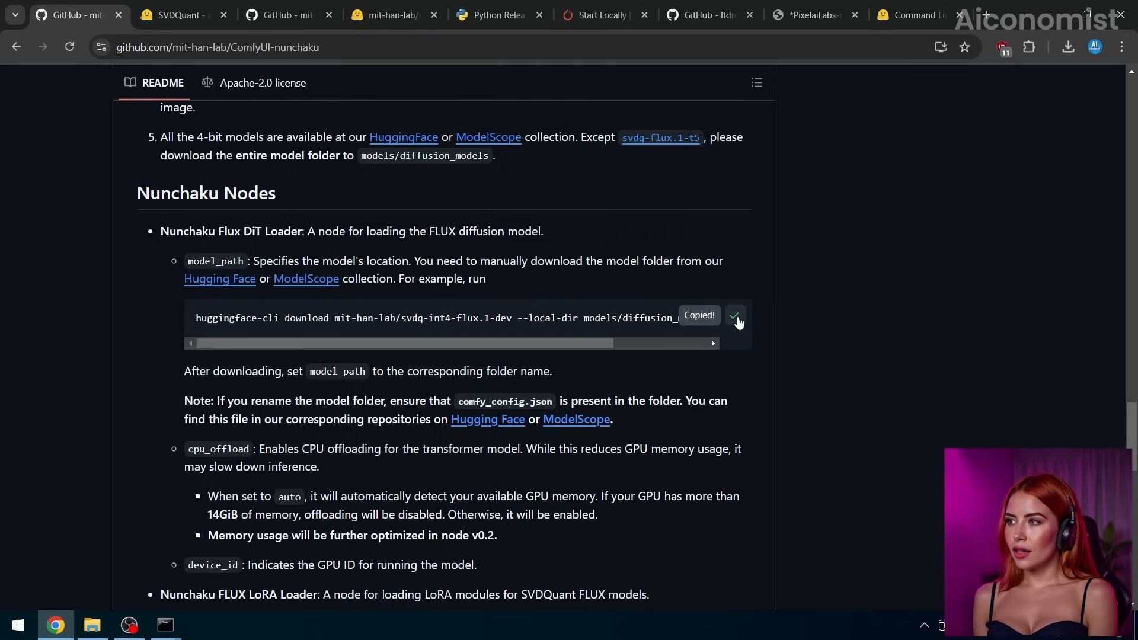
drag(196, 317, 651, 594)
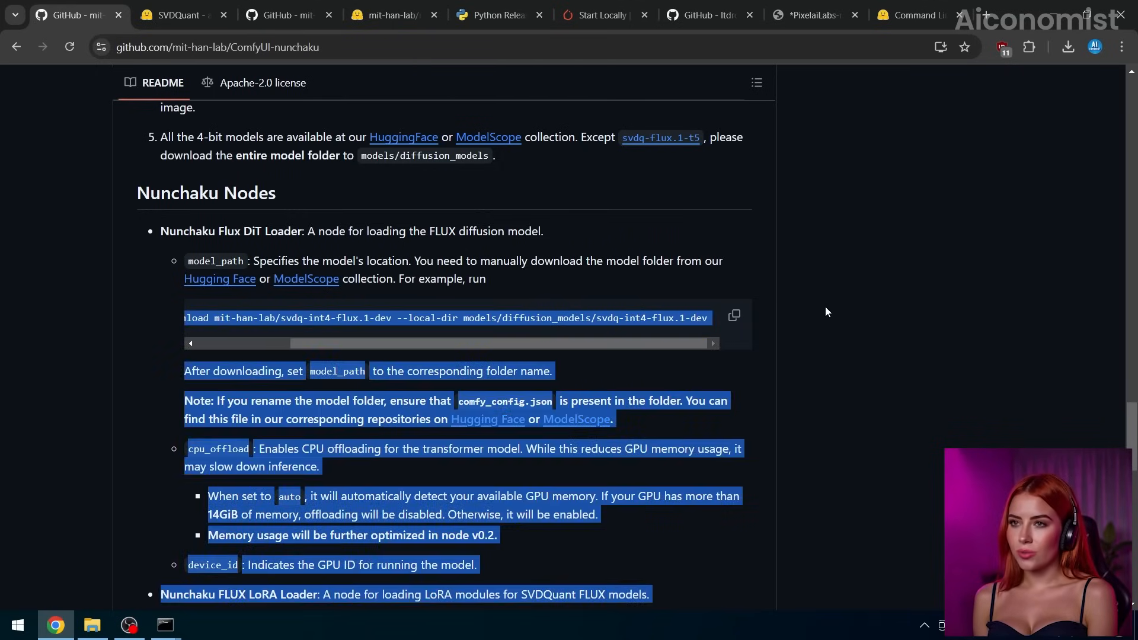
click(164, 625)
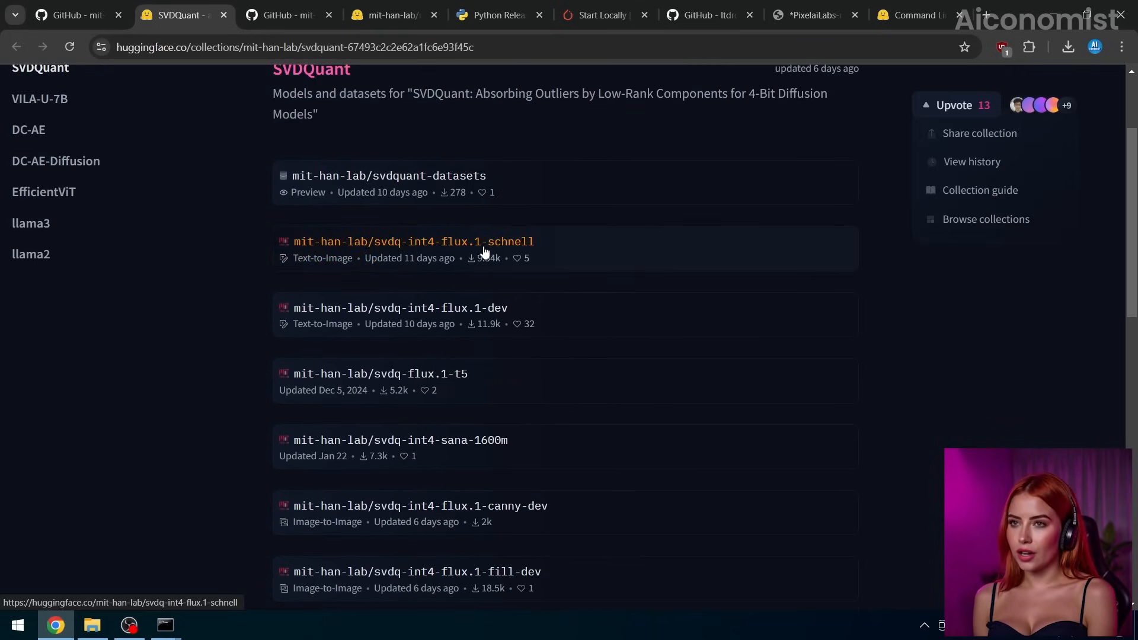
scroll(down, 3)
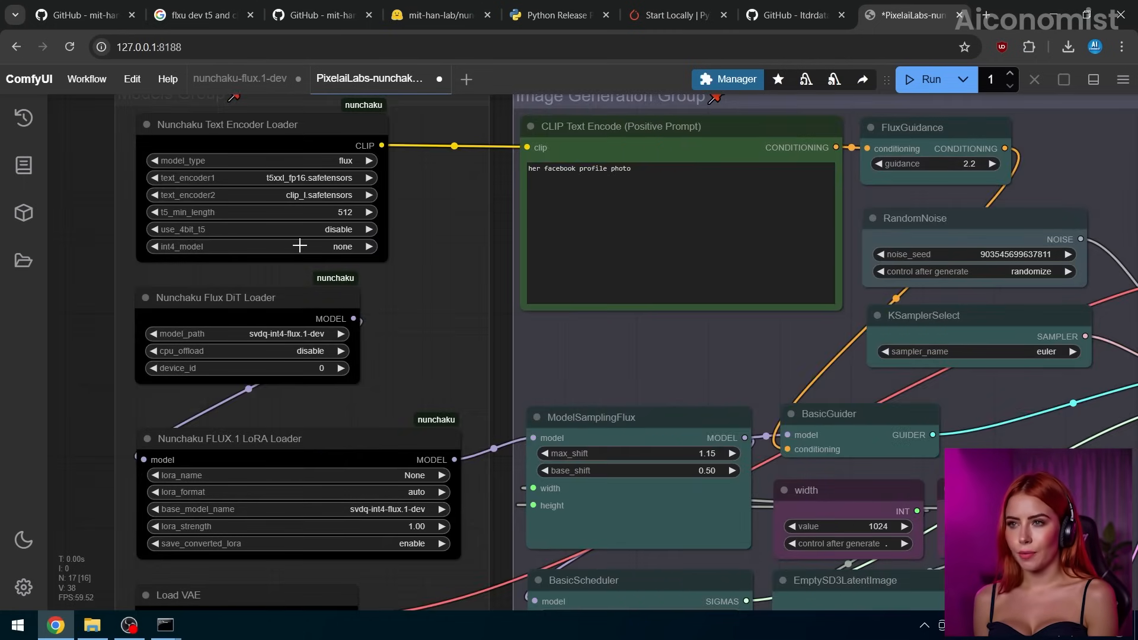
- Run the Nunchaku Flux workflow with prompt 'lady at a party', then queue a second generation
click(132, 79)
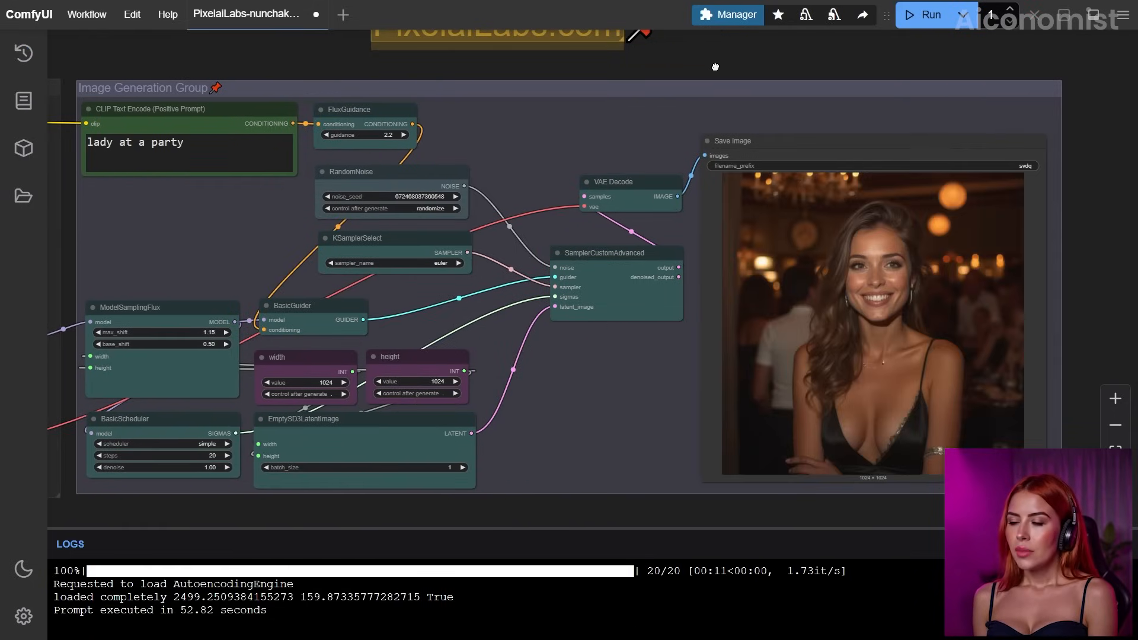
click(929, 14)
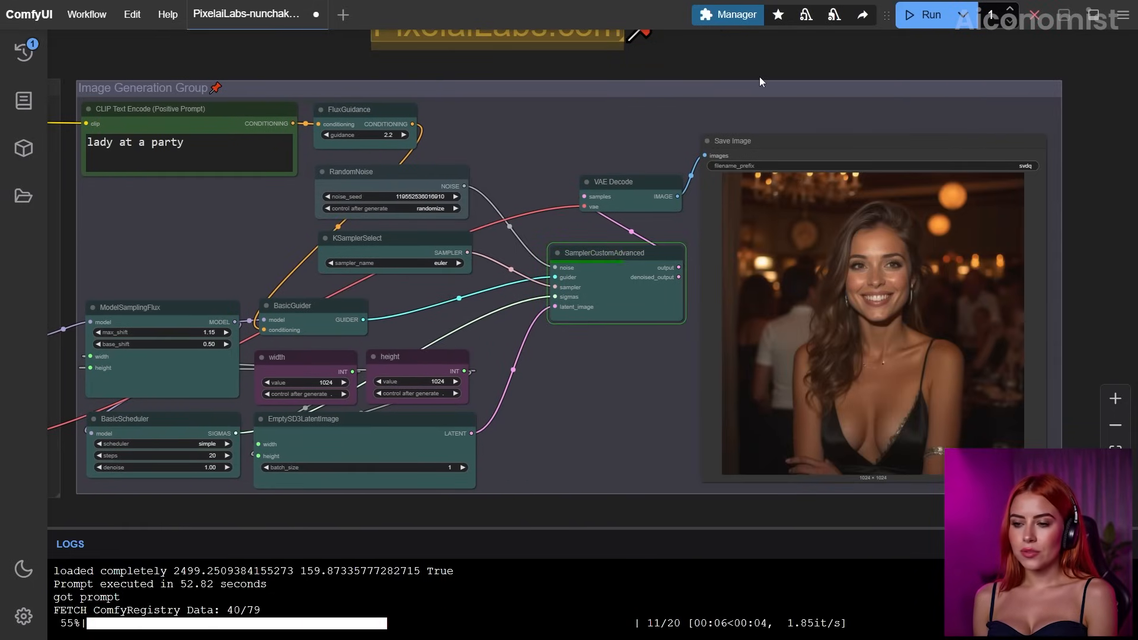